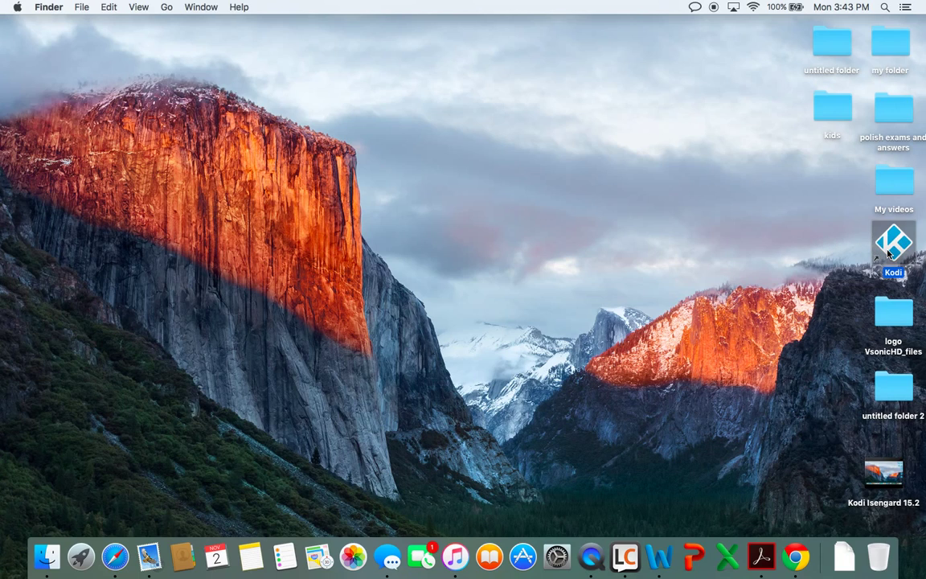
- Launch Kodi from its macOS desktop shortcut and reach the System section
double_click(892, 244)
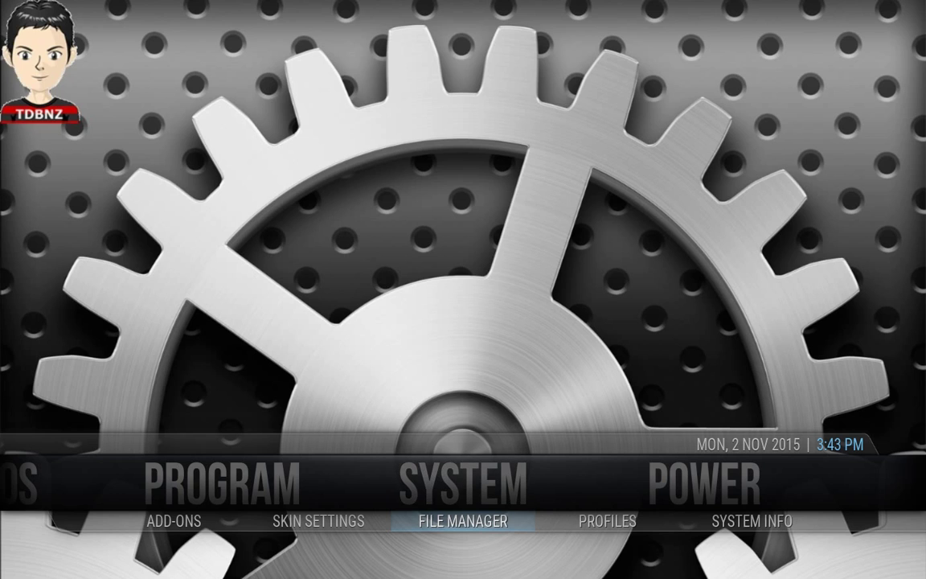
left_click(458, 521)
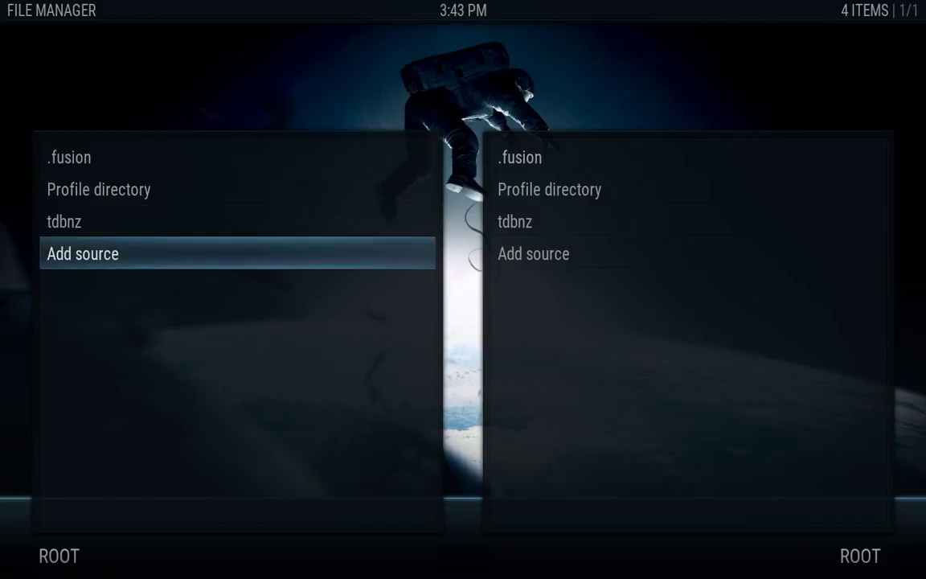
left_click(82, 253)
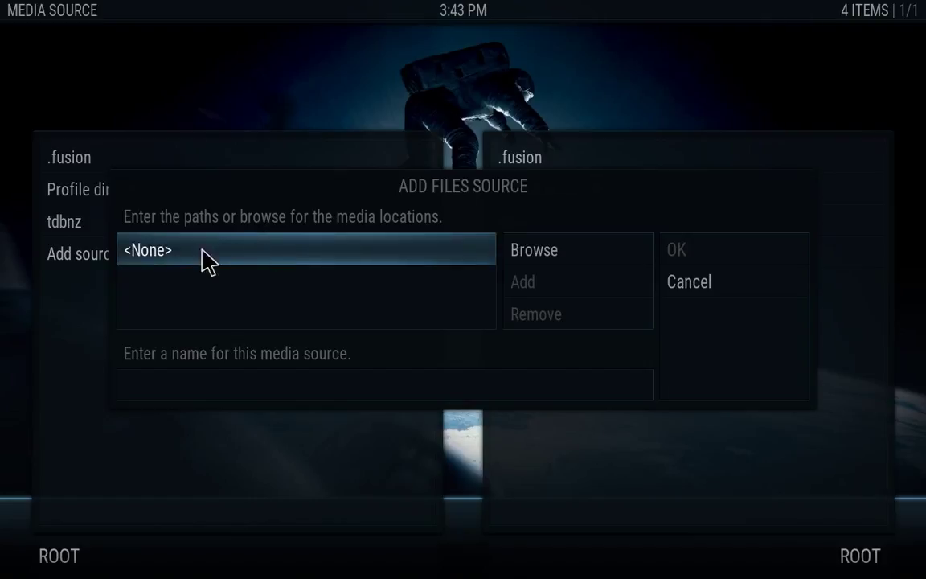
mouse_move(228, 262)
type("h")
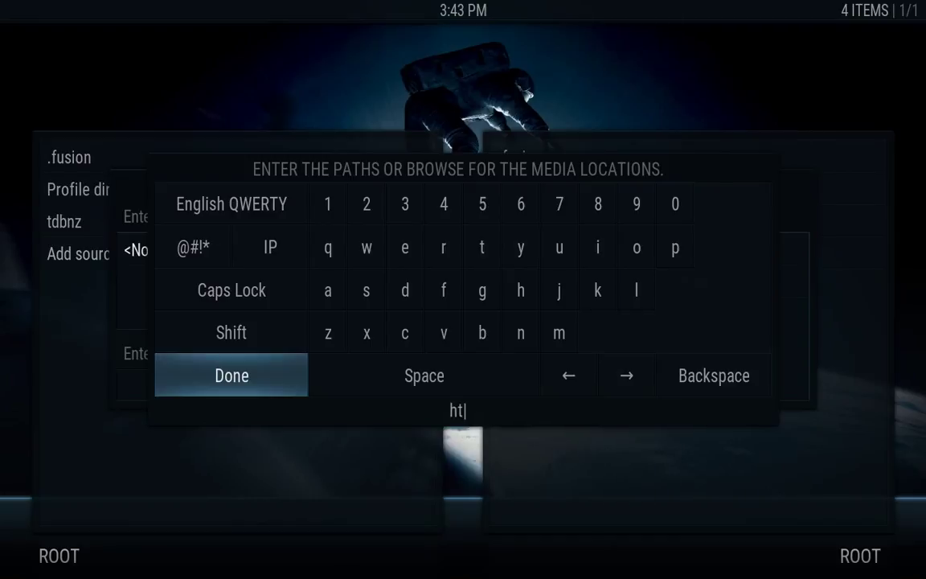
type("tp")
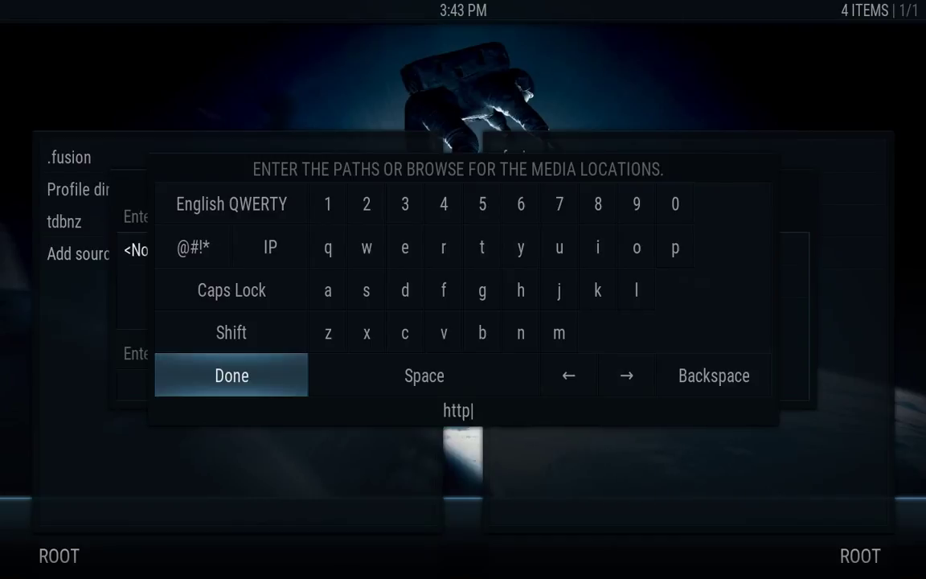
type("://")
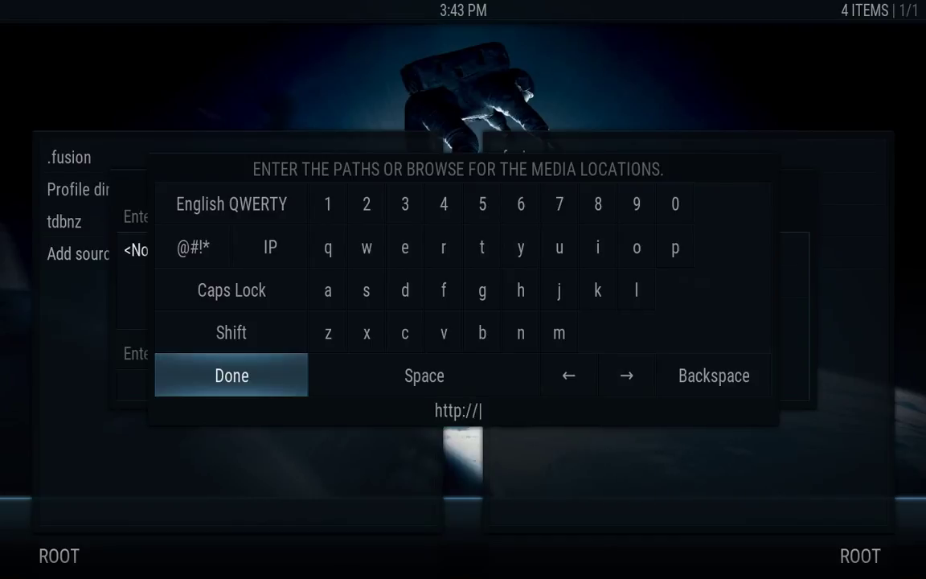
type("fusion.tva")
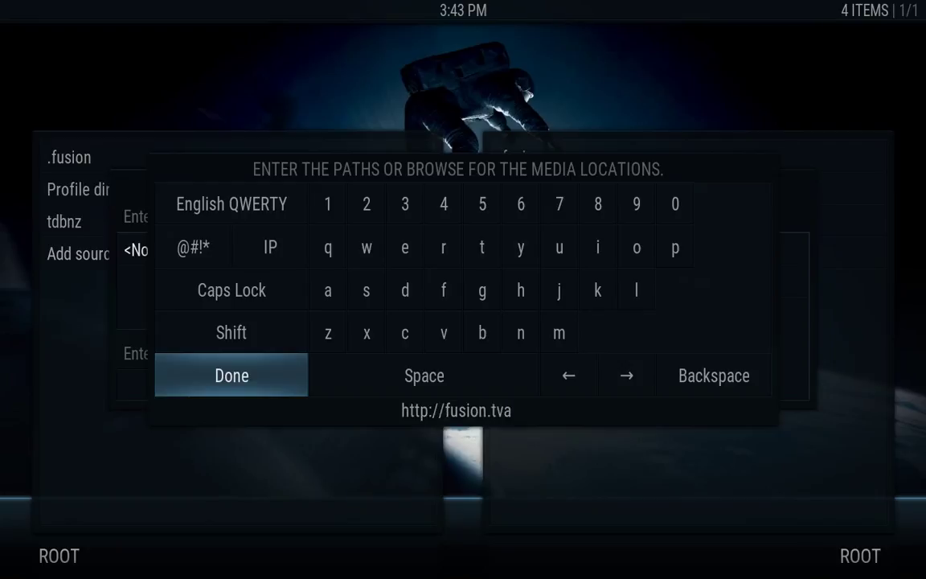
type("ddons.ag")
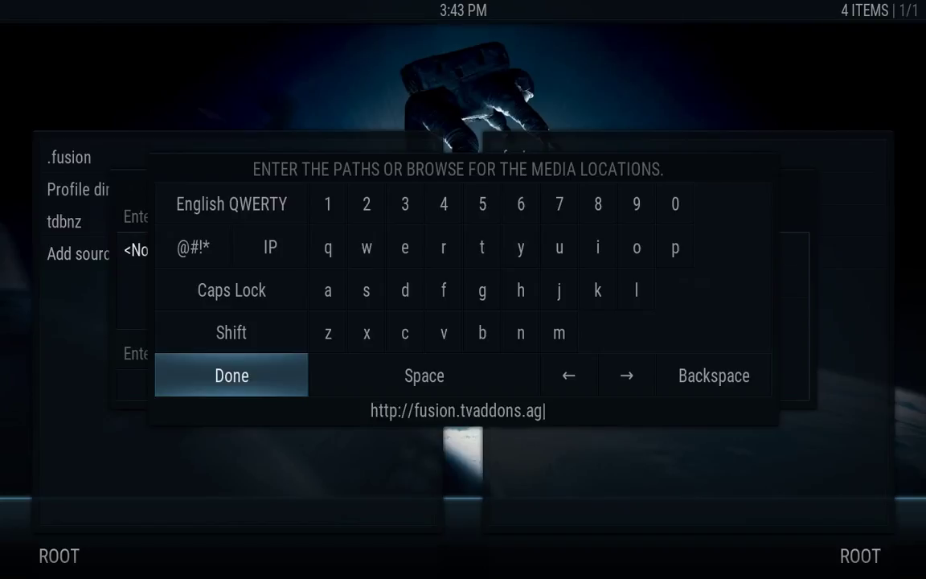
left_click(232, 374)
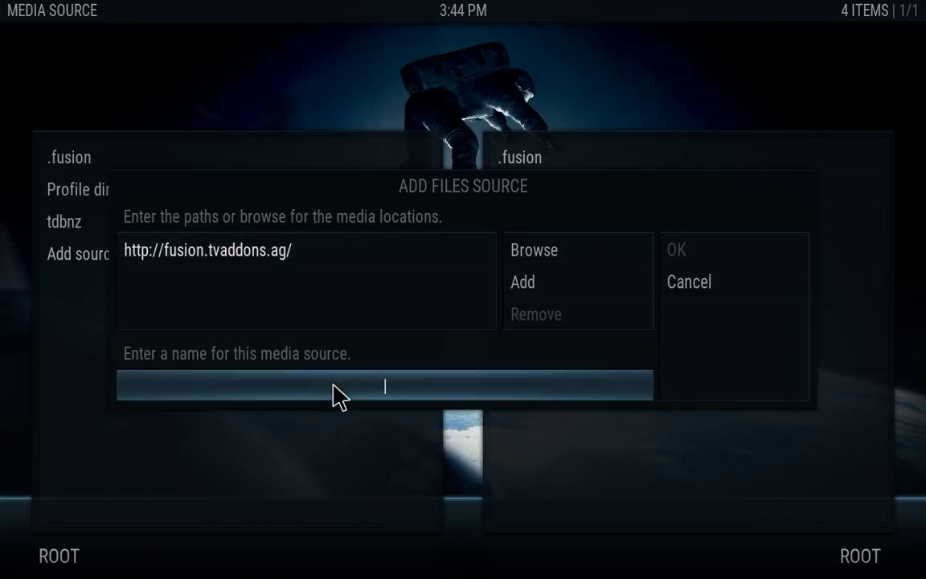
left_click(384, 386)
type("Fusion")
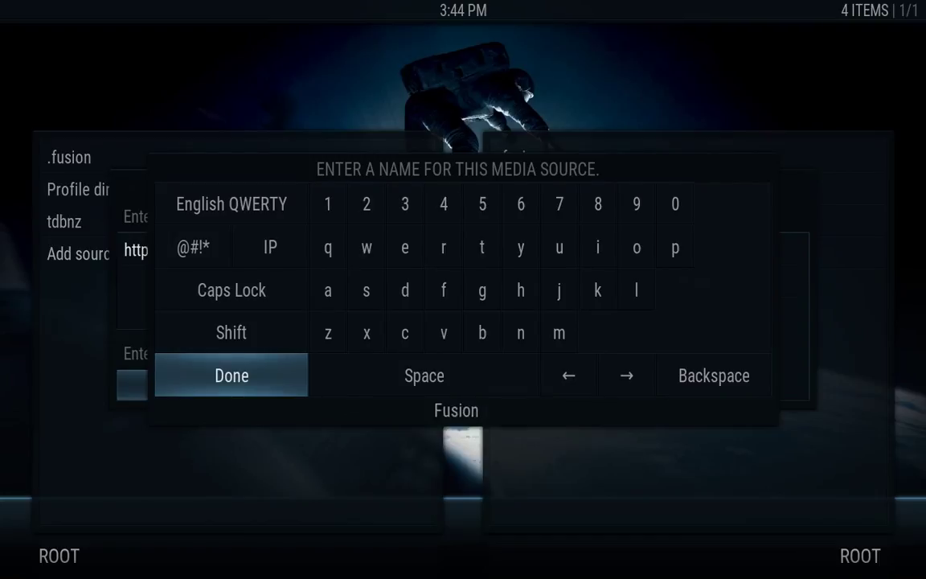
mouse_move(257, 412)
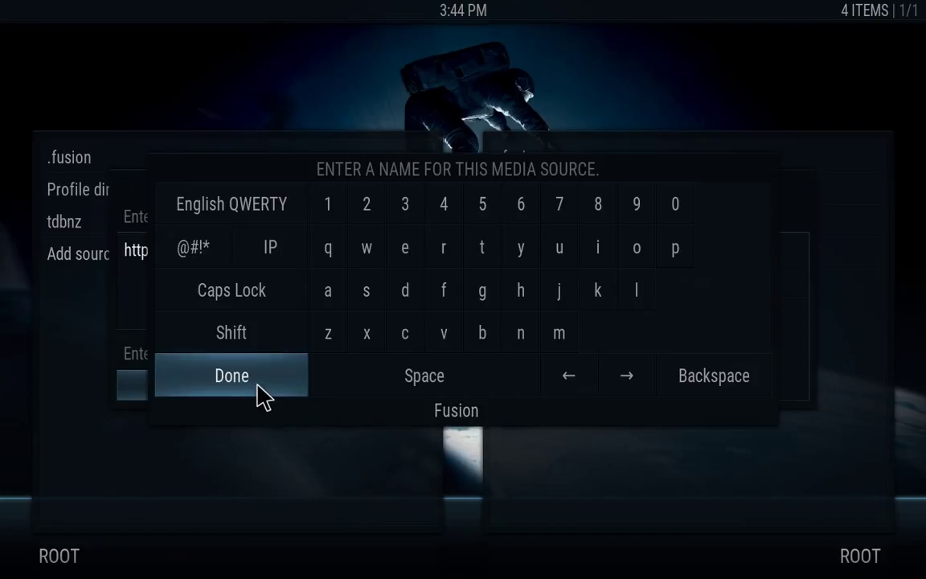
left_click(231, 375)
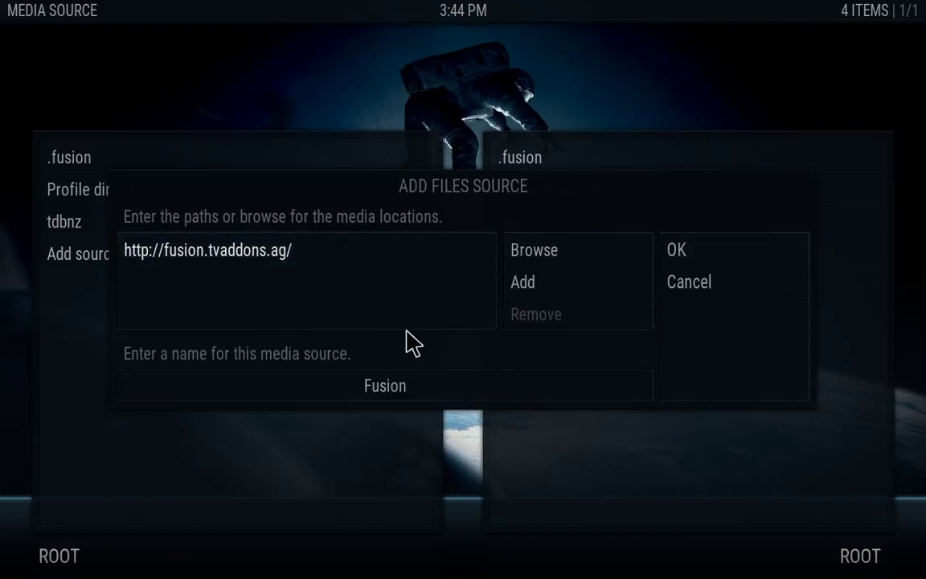
mouse_move(713, 273)
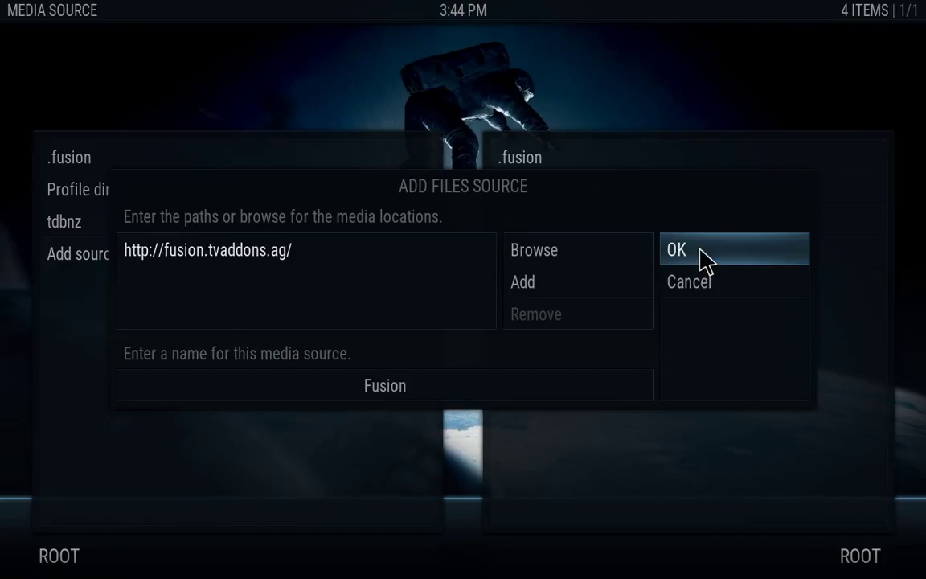
left_click(676, 249)
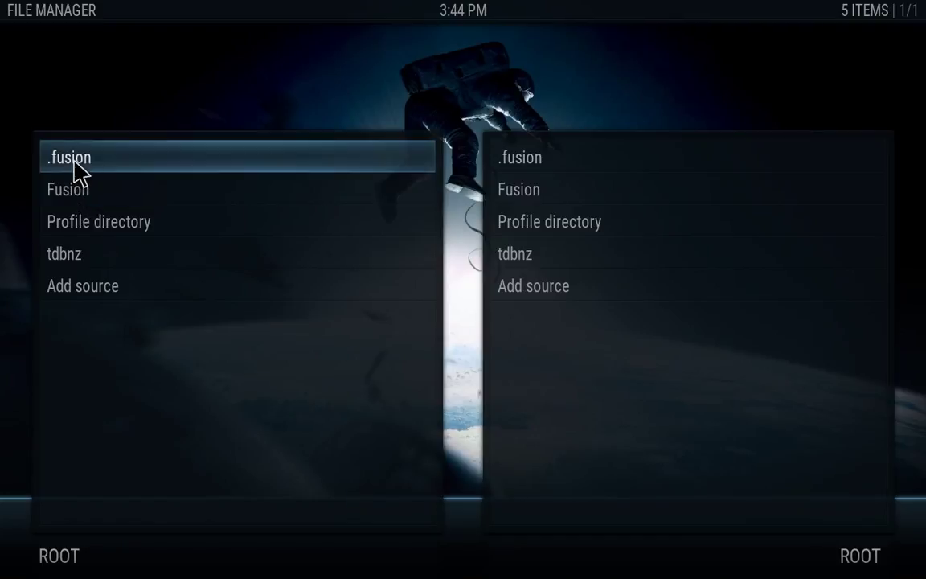
mouse_move(76, 189)
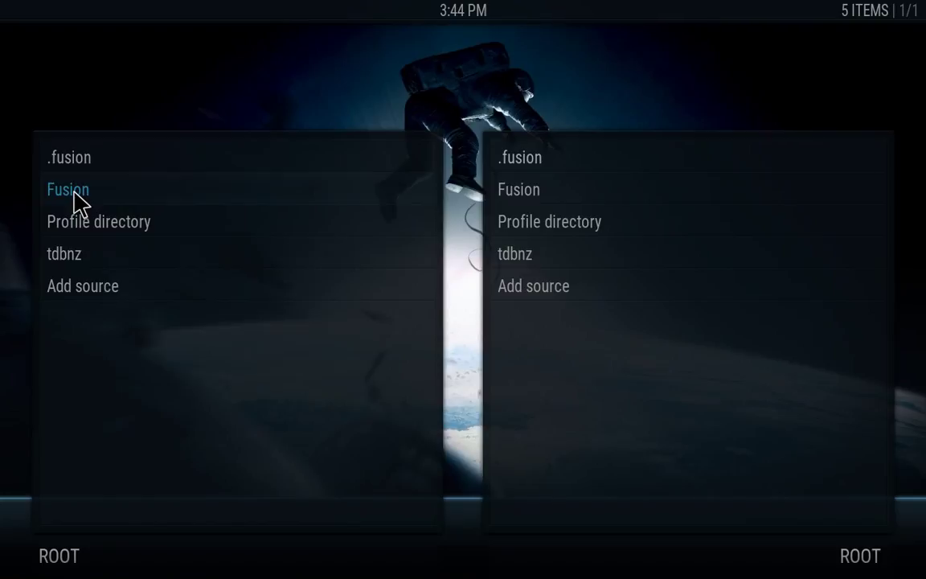
- Remove the Fusion source from its context menu and confirm with Yes
right_click(67, 190)
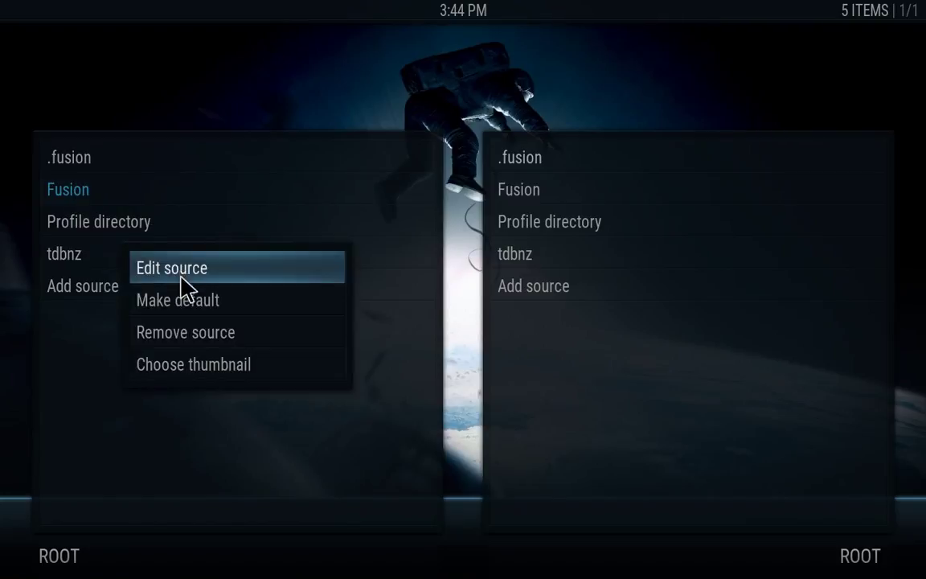
mouse_move(190, 339)
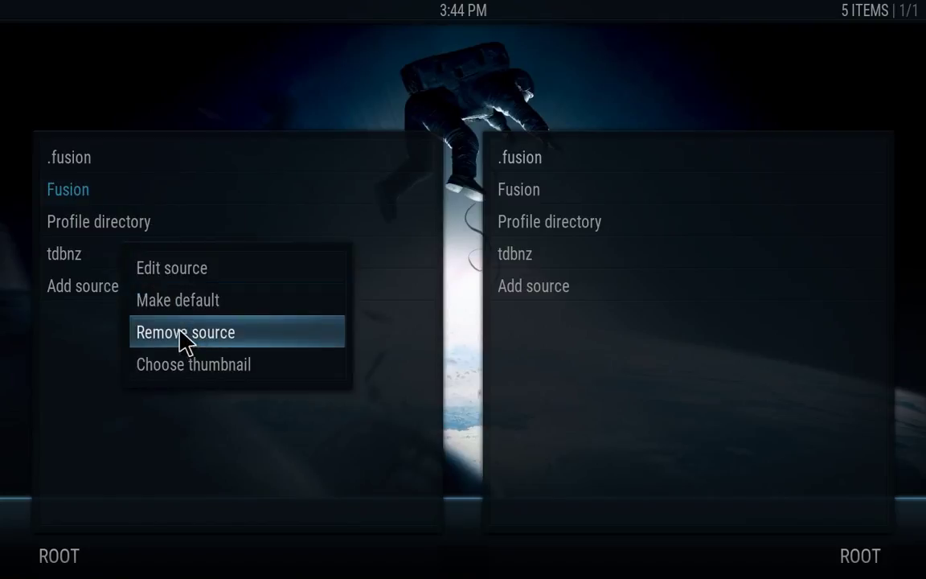
left_click(186, 332)
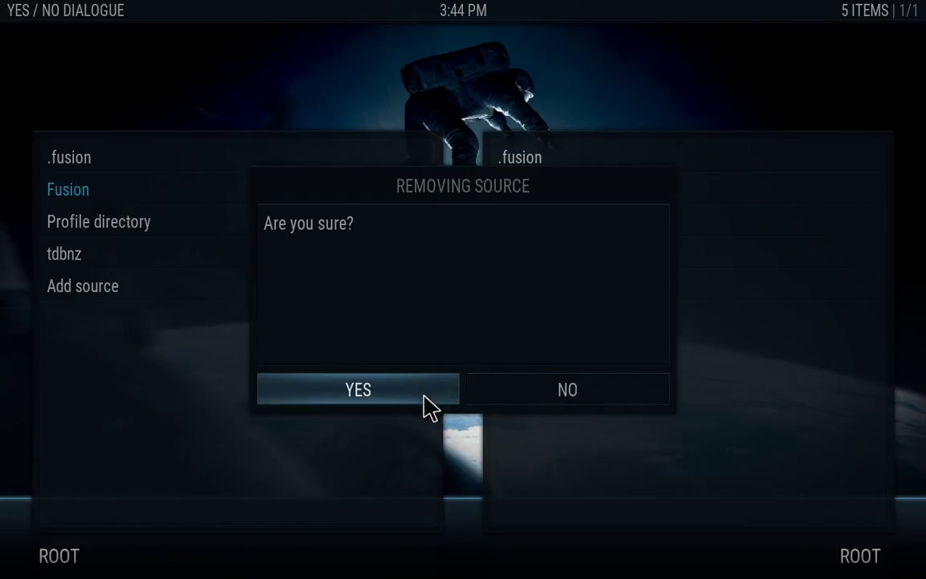
left_click(357, 389)
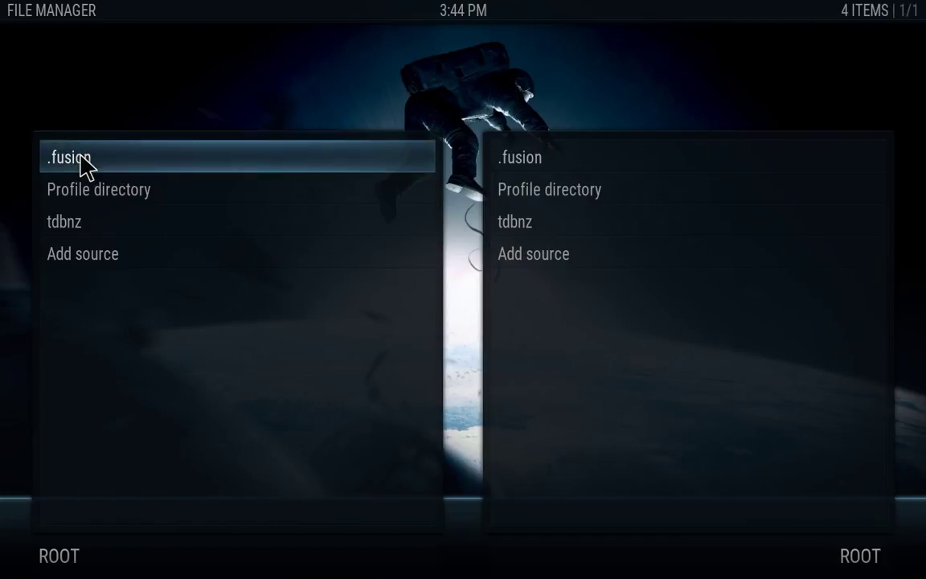
mouse_move(93, 270)
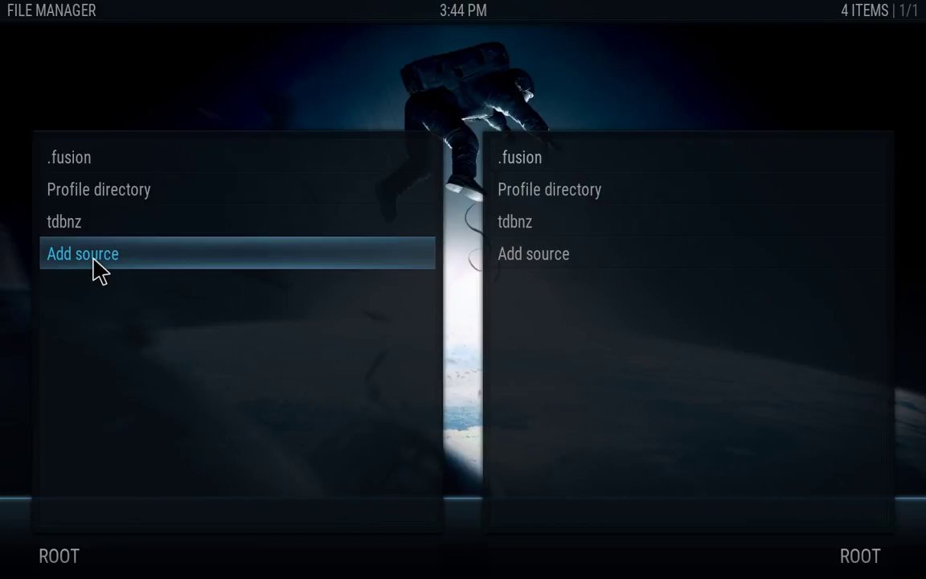
left_click(81, 253)
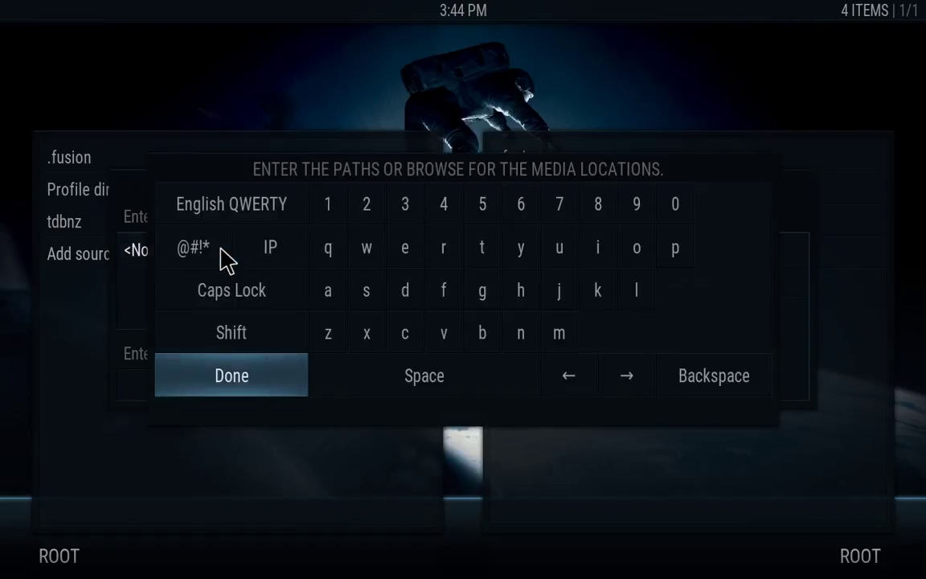
type("http:/")
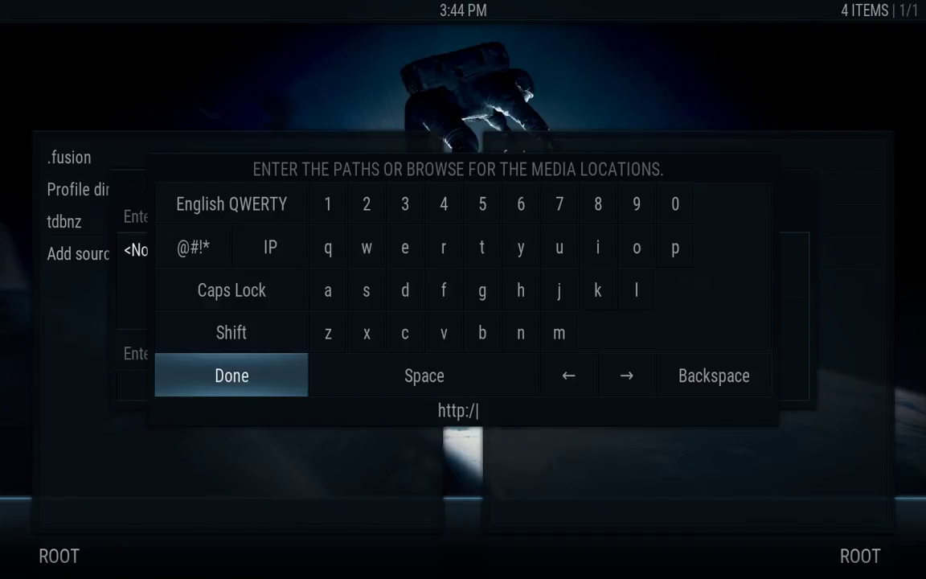
type("kodiland.co/")
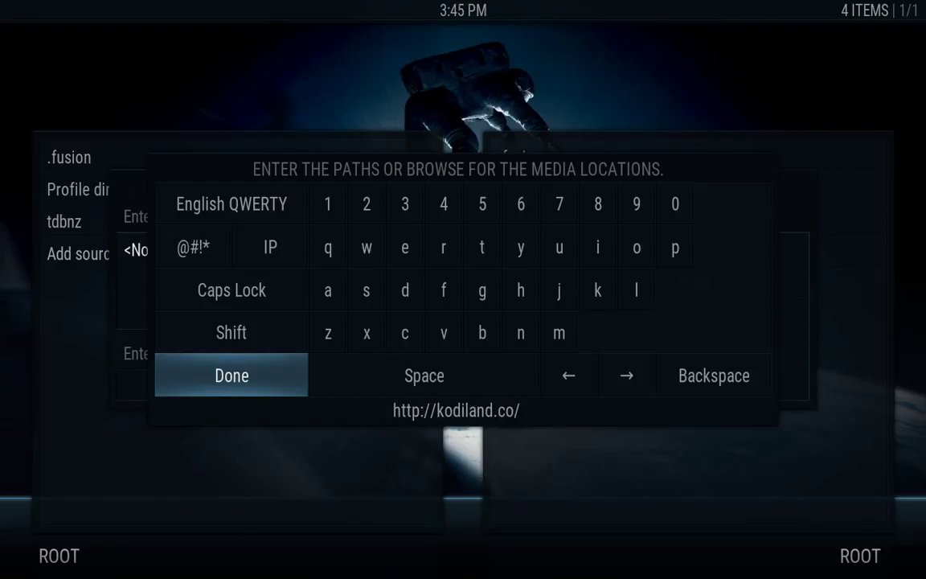
type("kodi")
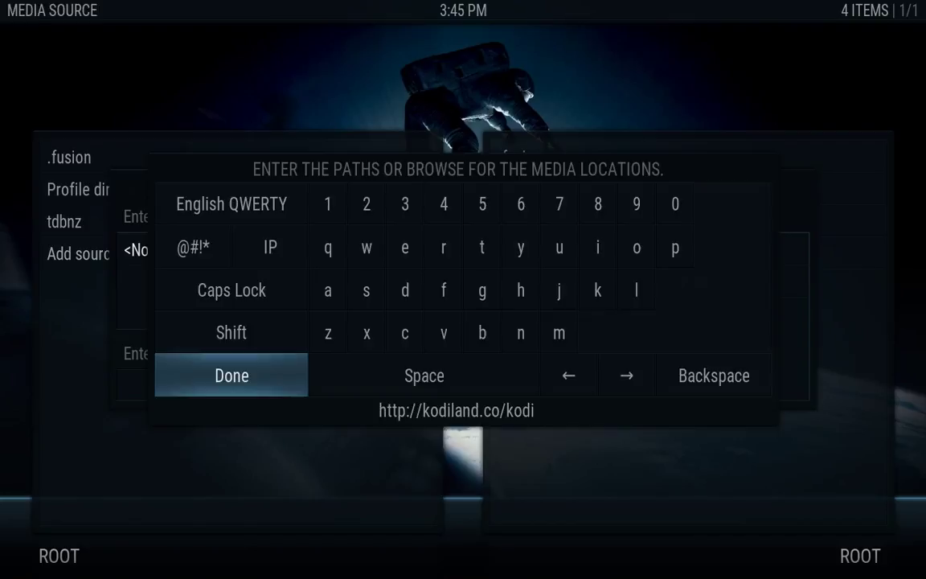
left_click(231, 374)
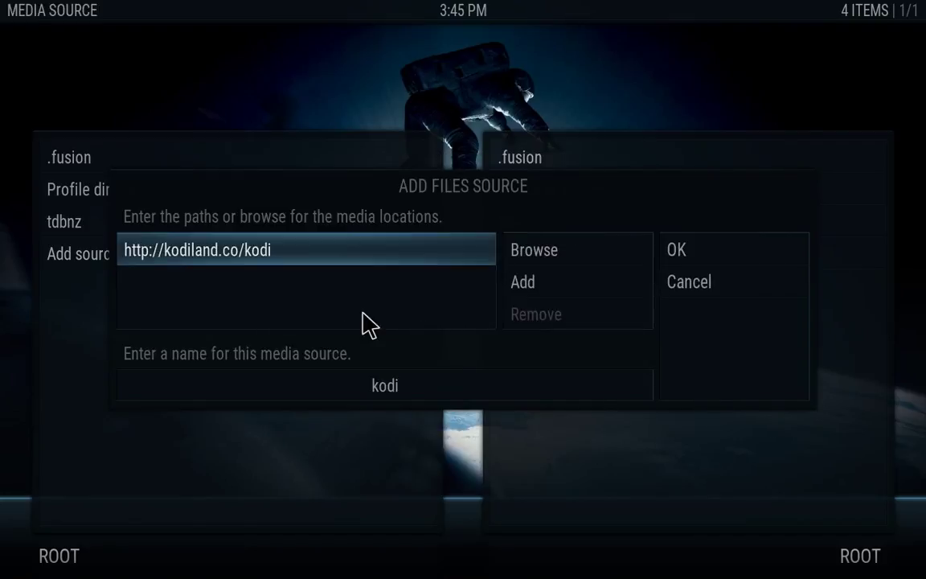
left_click(384, 385)
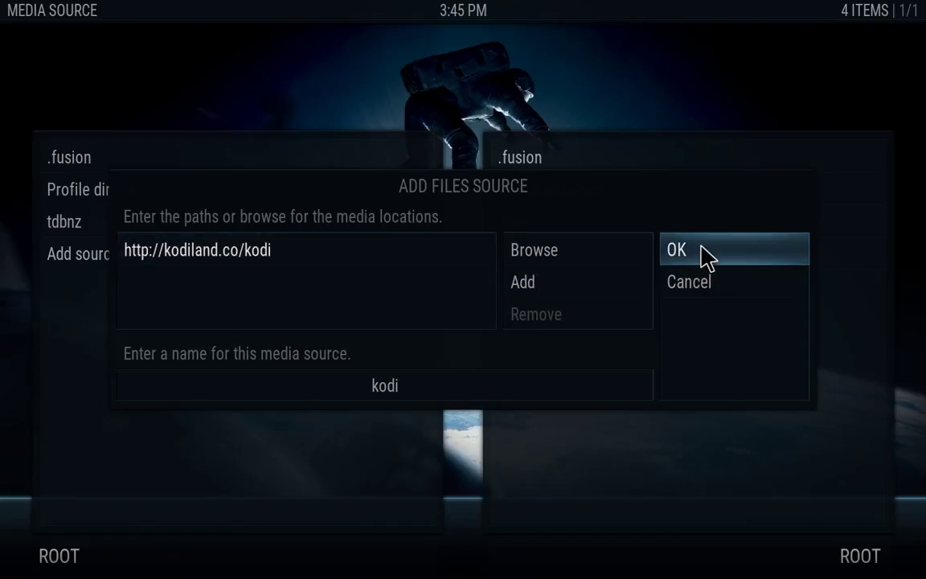
left_click(676, 250)
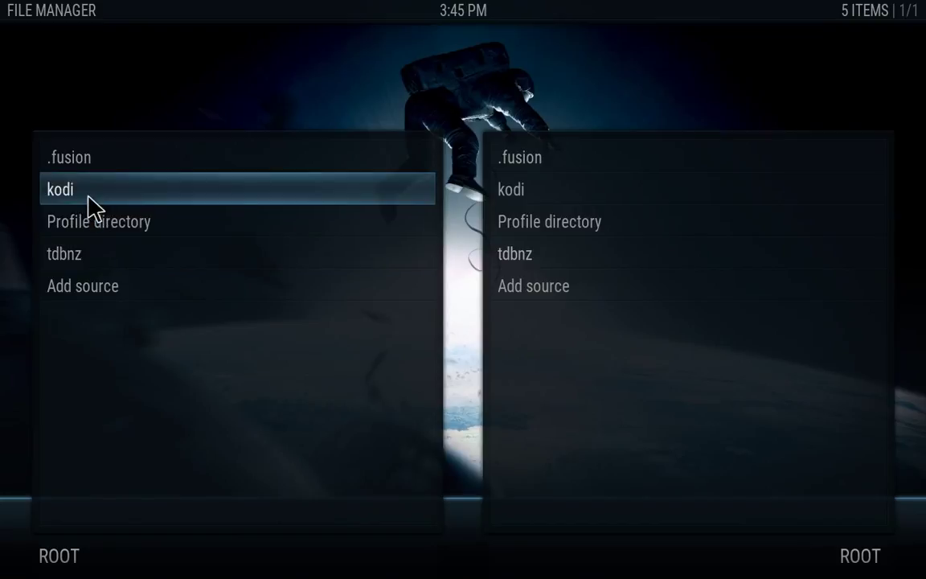
mouse_move(102, 300)
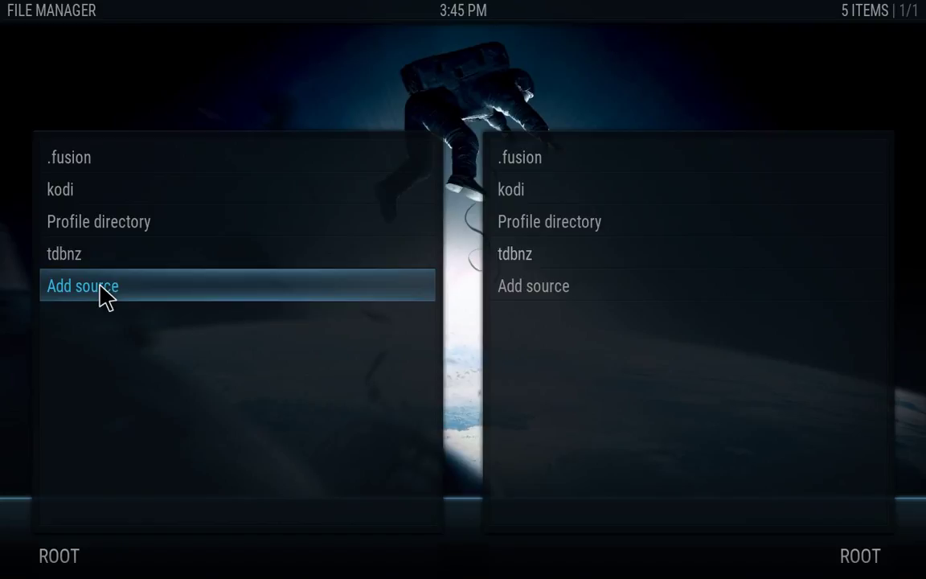
left_click(83, 287)
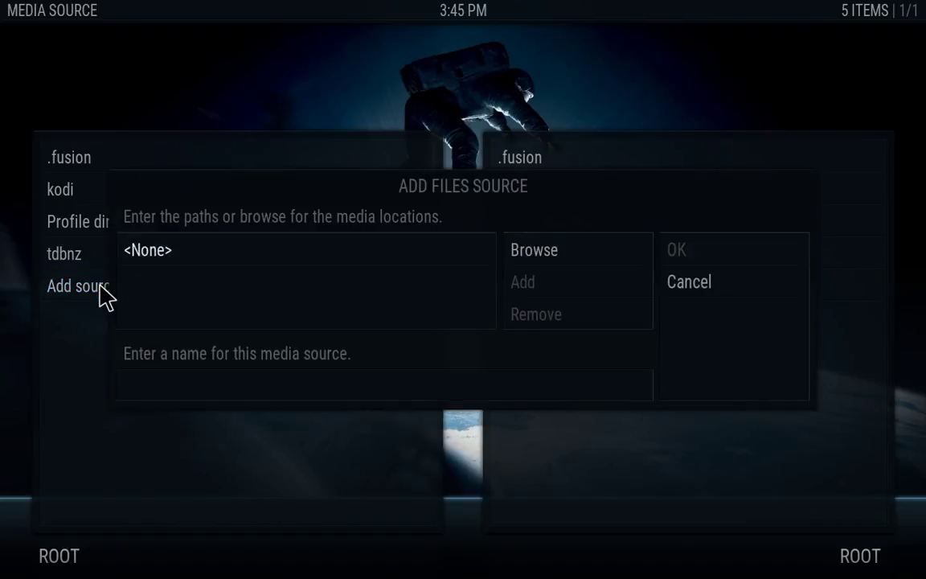
mouse_move(216, 257)
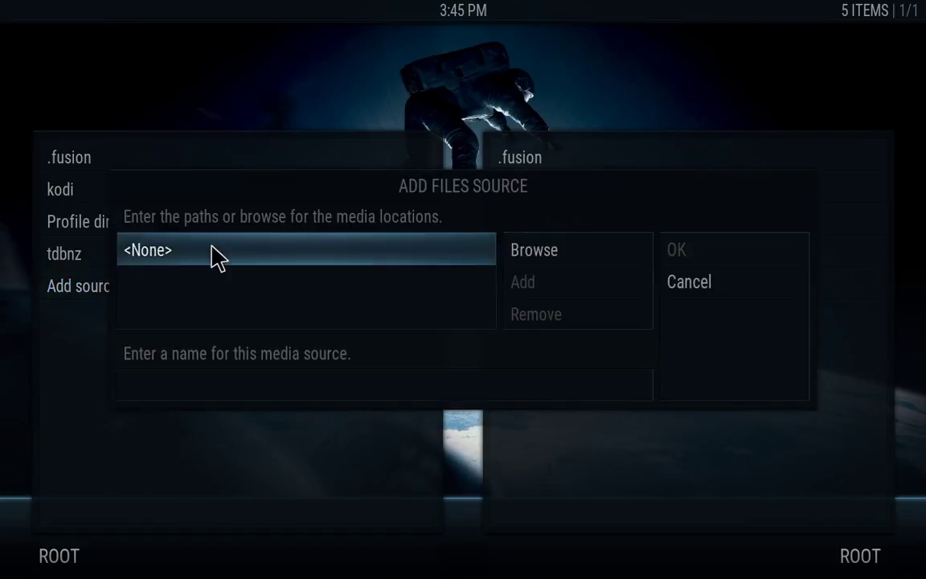
left_click(149, 249)
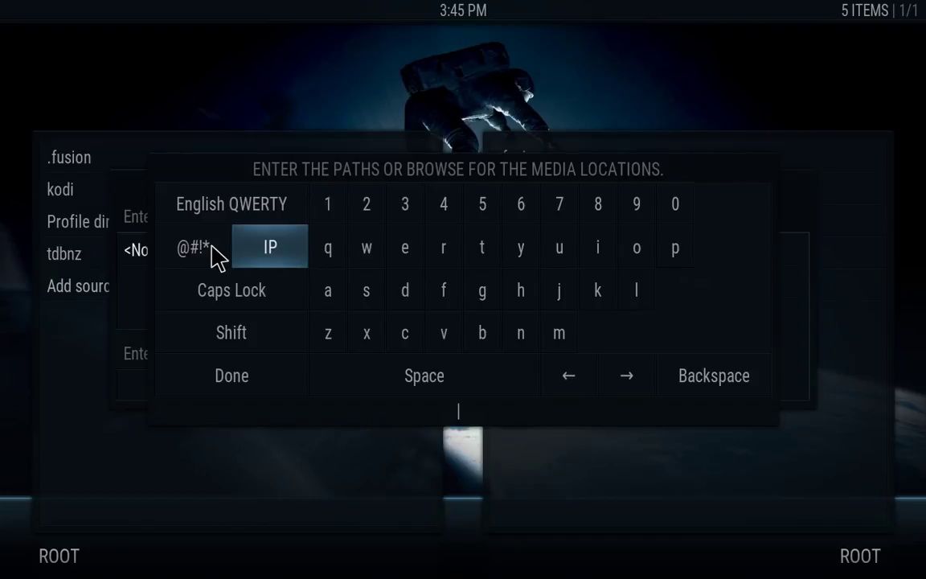
type("http")
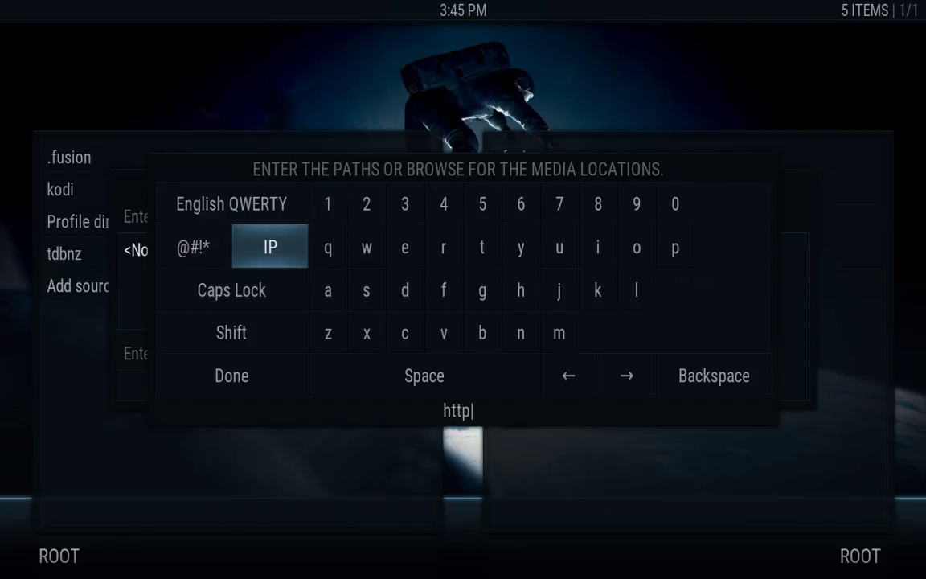
type("://")
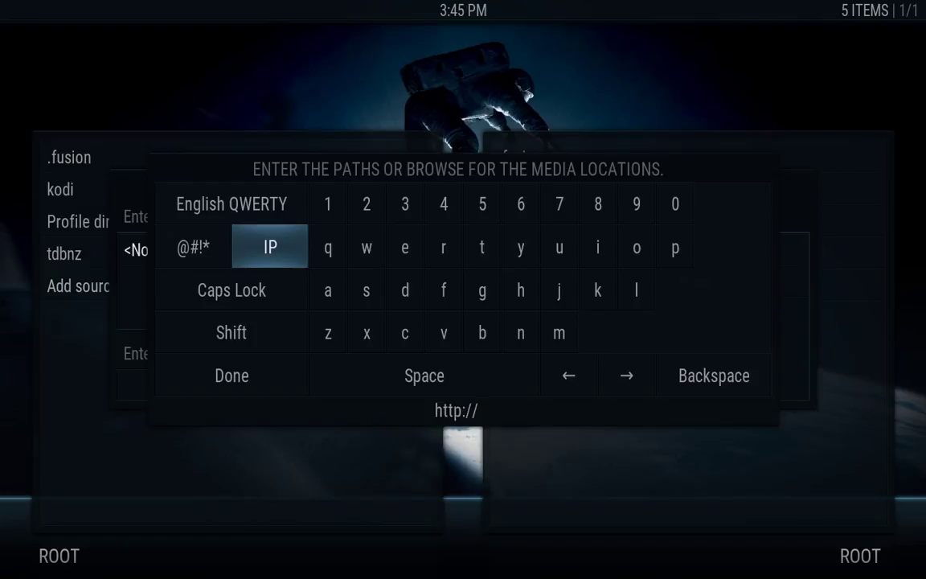
type("tecbox.tv")
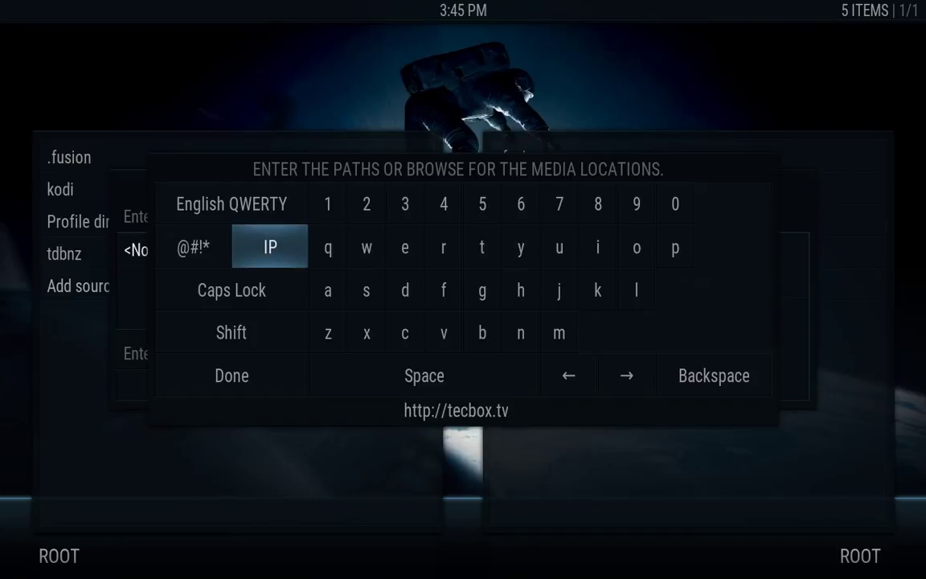
type("/repo/install")
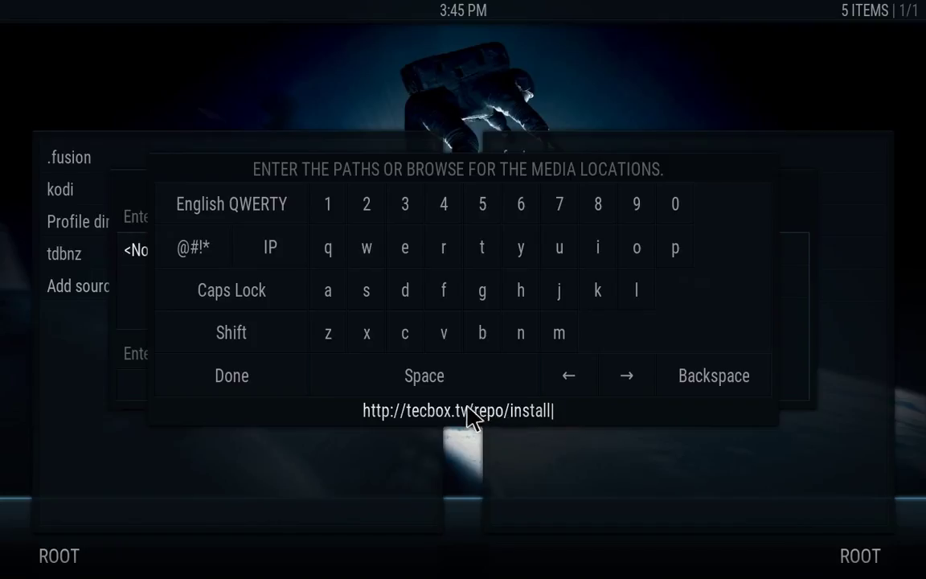
mouse_move(235, 375)
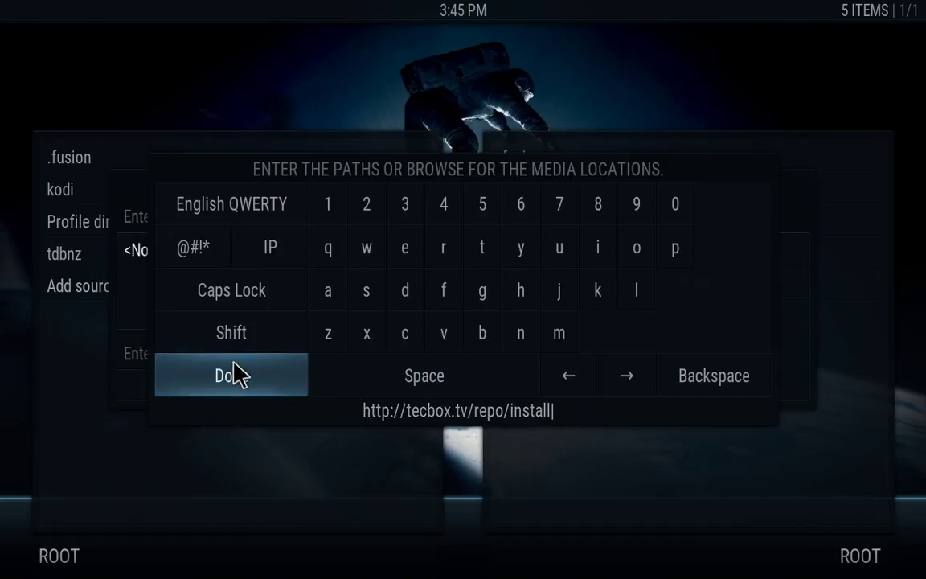
left_click(230, 374)
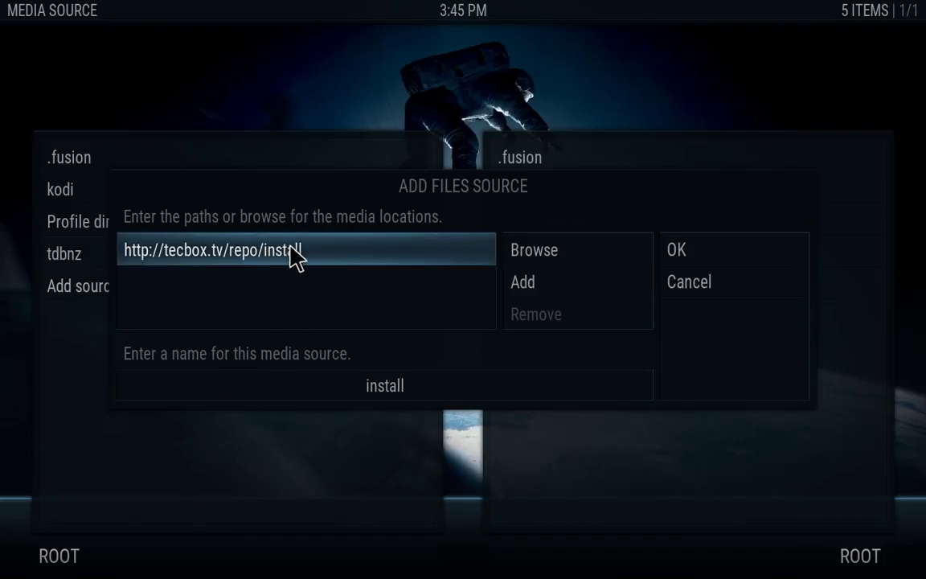
left_click(384, 385)
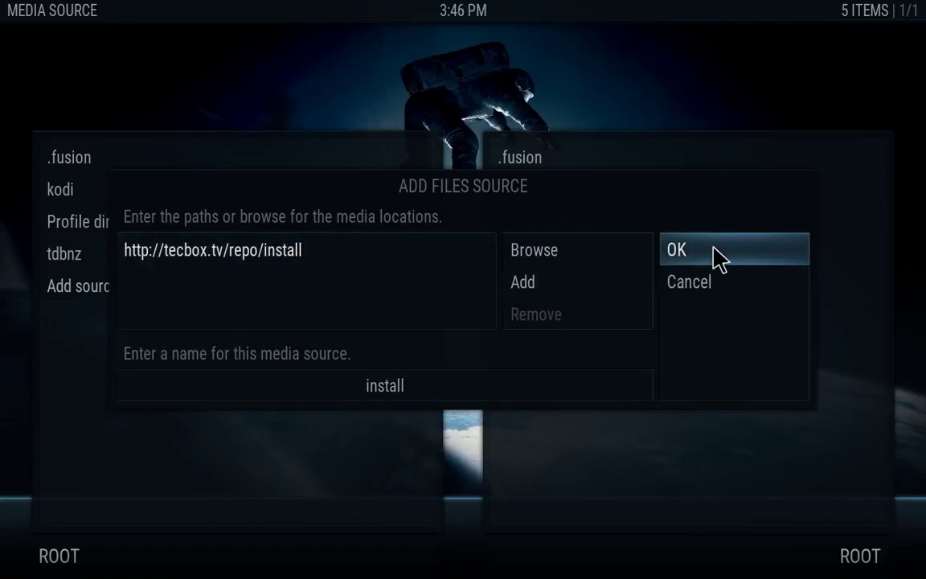
left_click(676, 249)
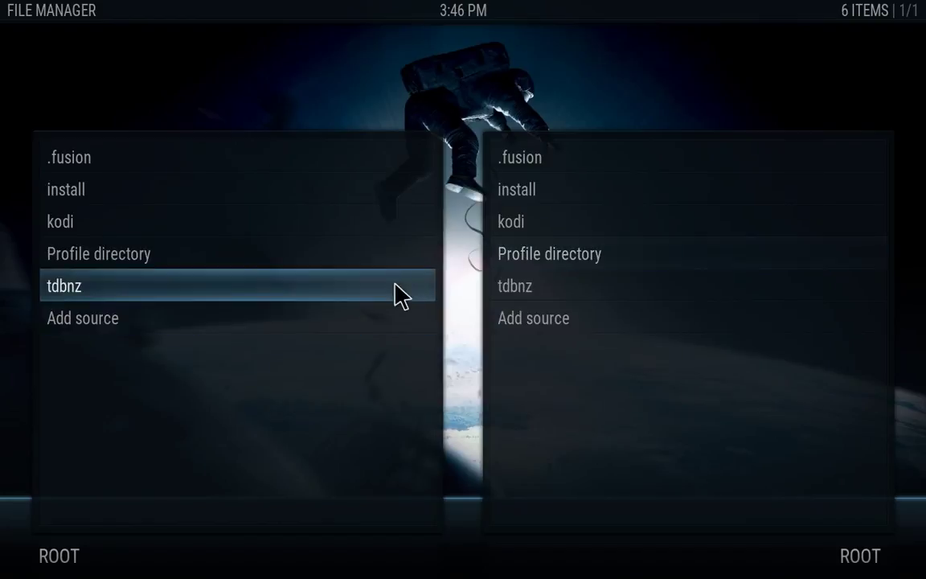
mouse_move(199, 289)
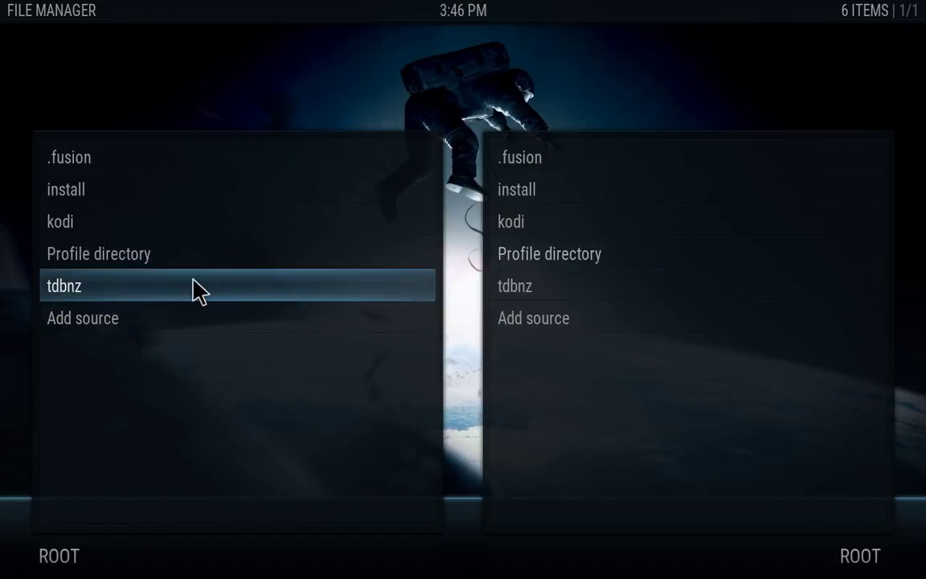
mouse_move(172, 168)
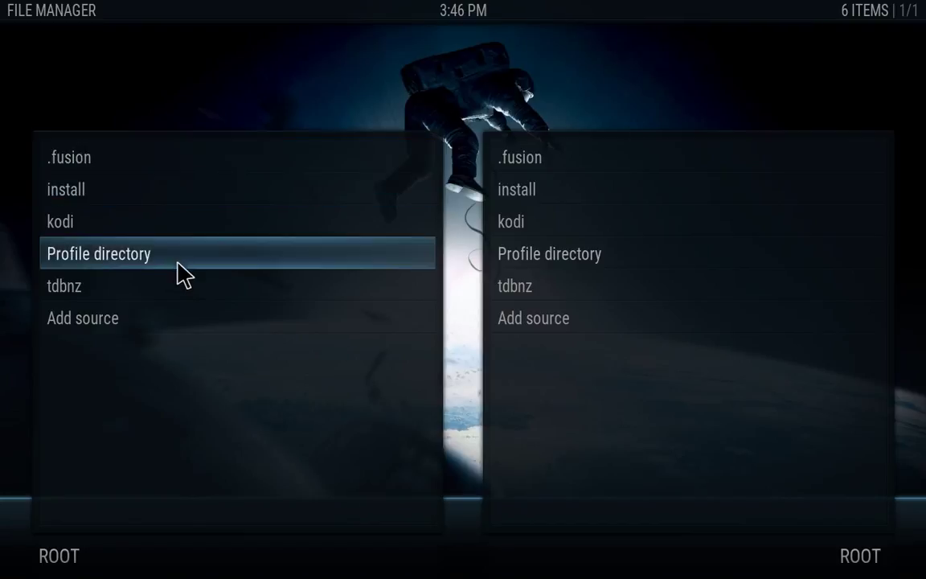
key("Up")
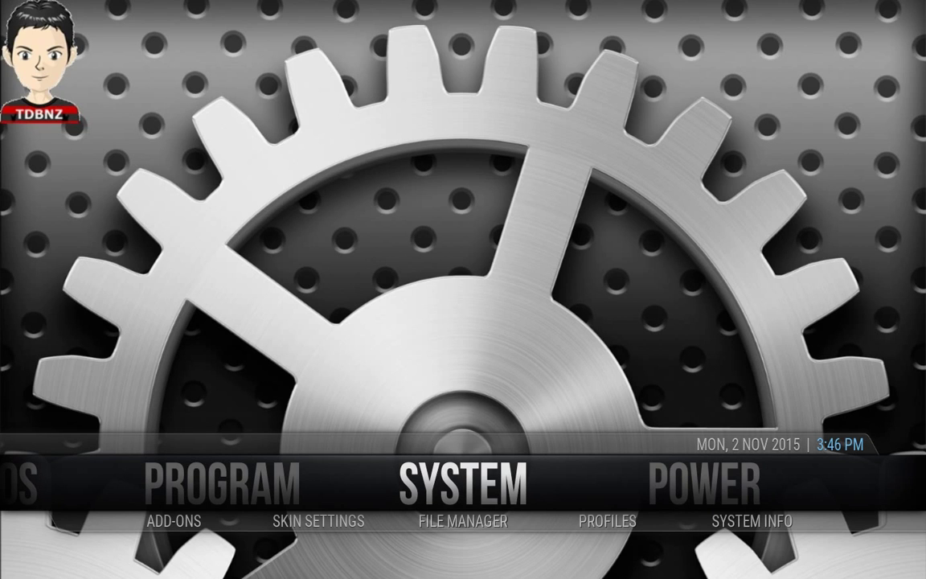
mouse_move(371, 530)
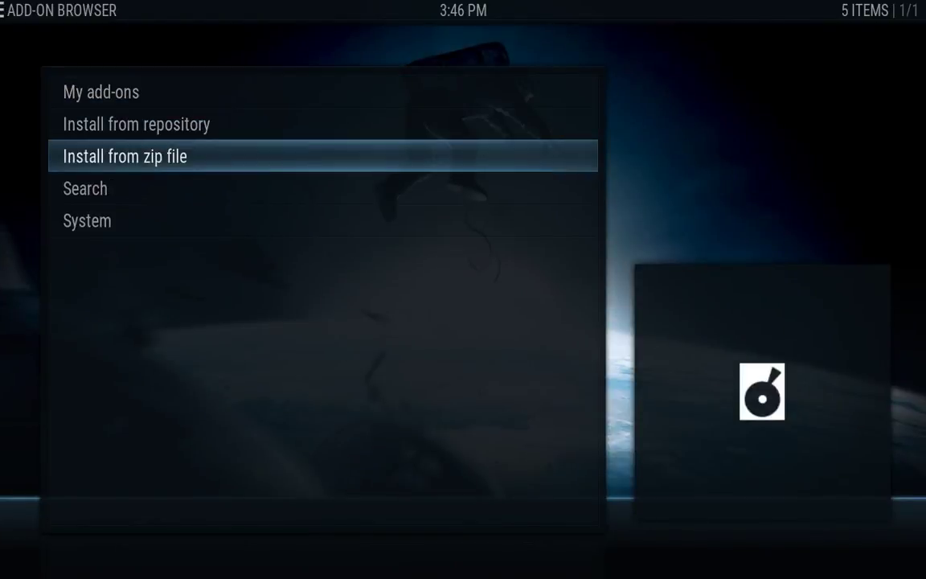
- Choose Install from zip file and browse into the .fusion source's start-here folder
left_click(124, 155)
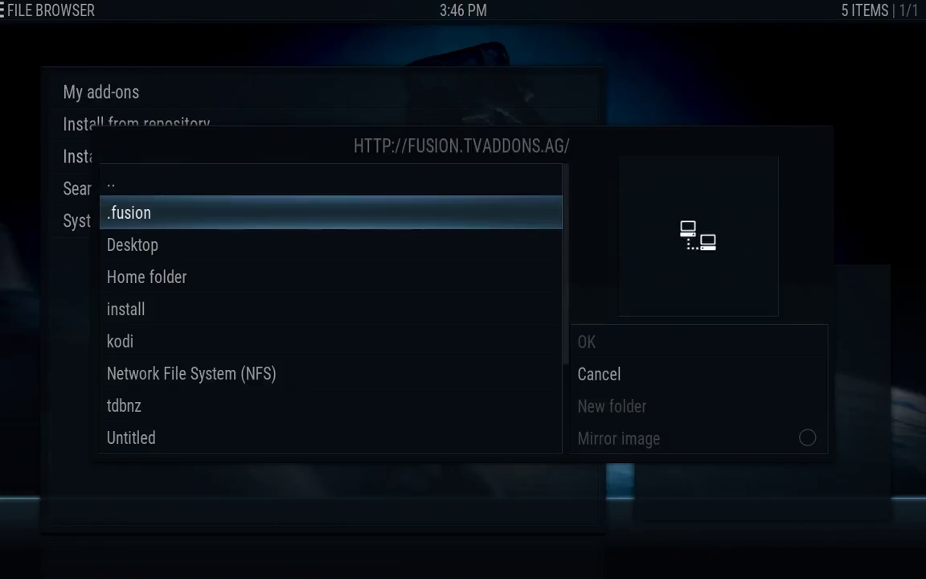
double_click(128, 212)
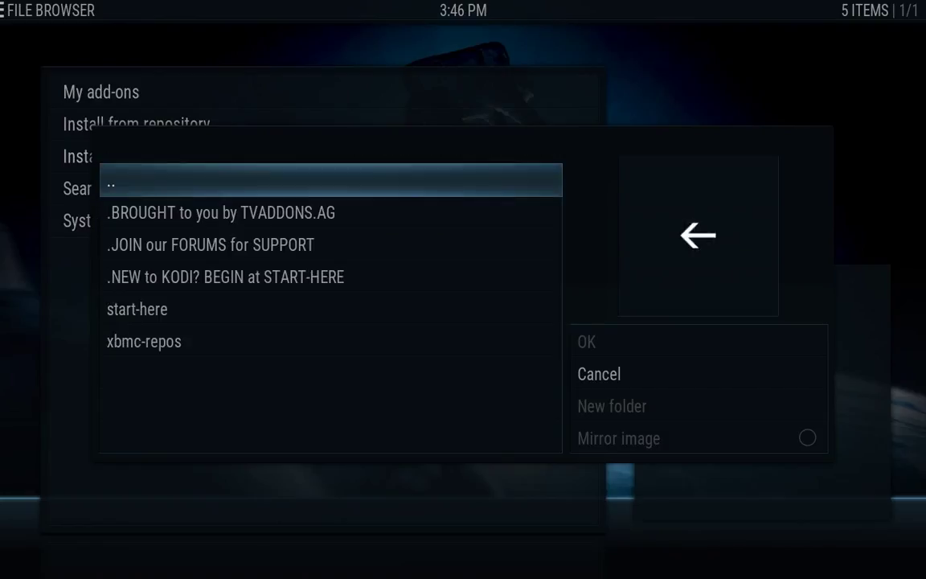
left_click(144, 341)
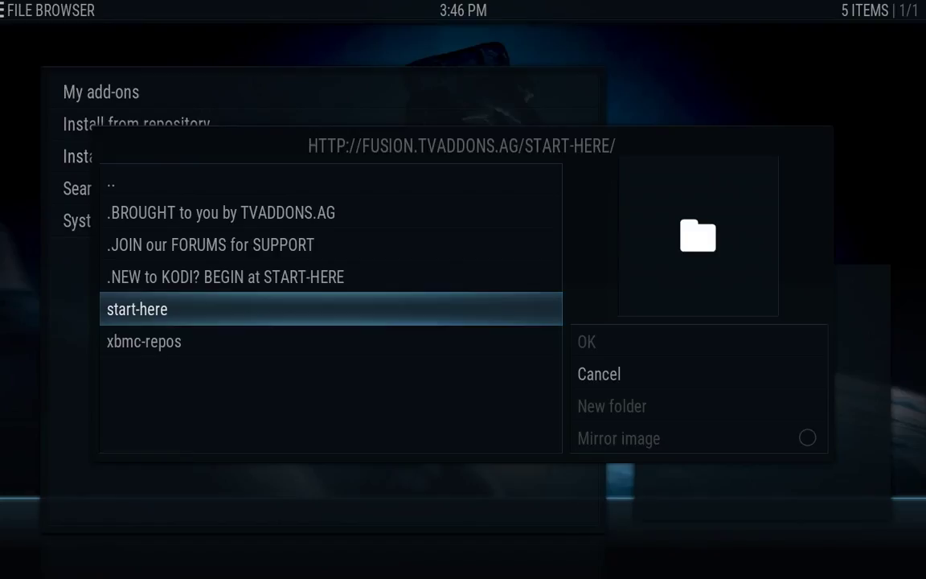
mouse_move(738, 537)
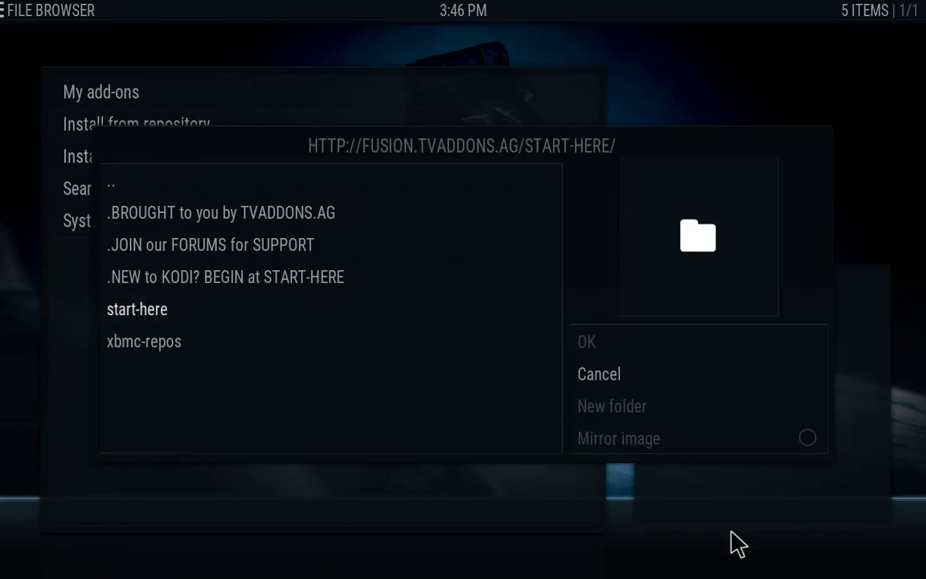
mouse_move(841, 532)
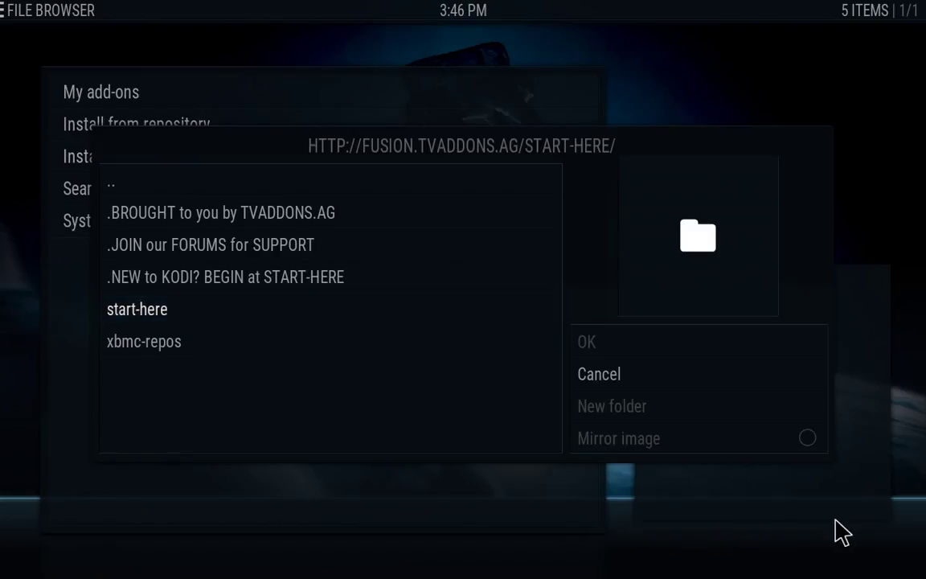
mouse_move(616, 414)
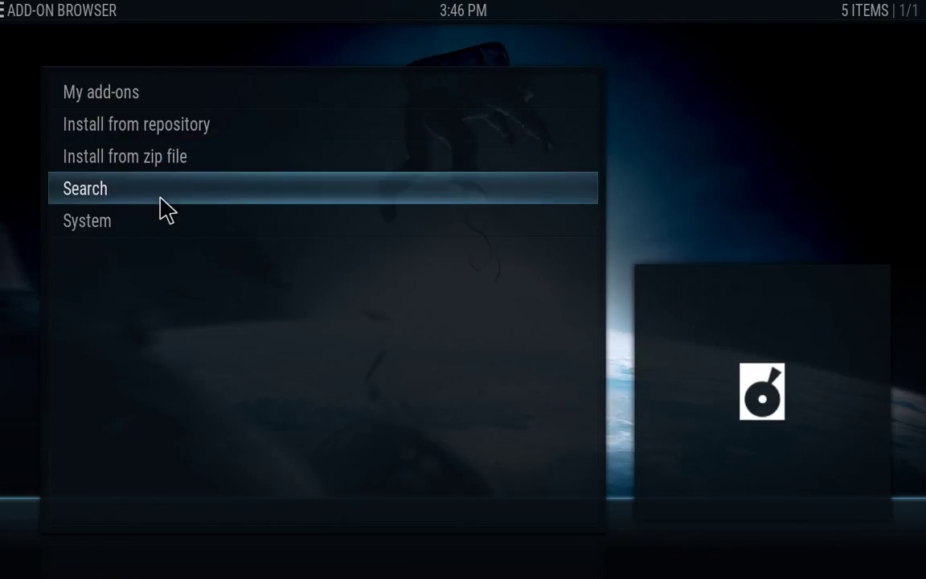
- Reopen Install from zip, browse to plugin.video.tdbnzwizard.zip, then cancel without installing
left_click(125, 156)
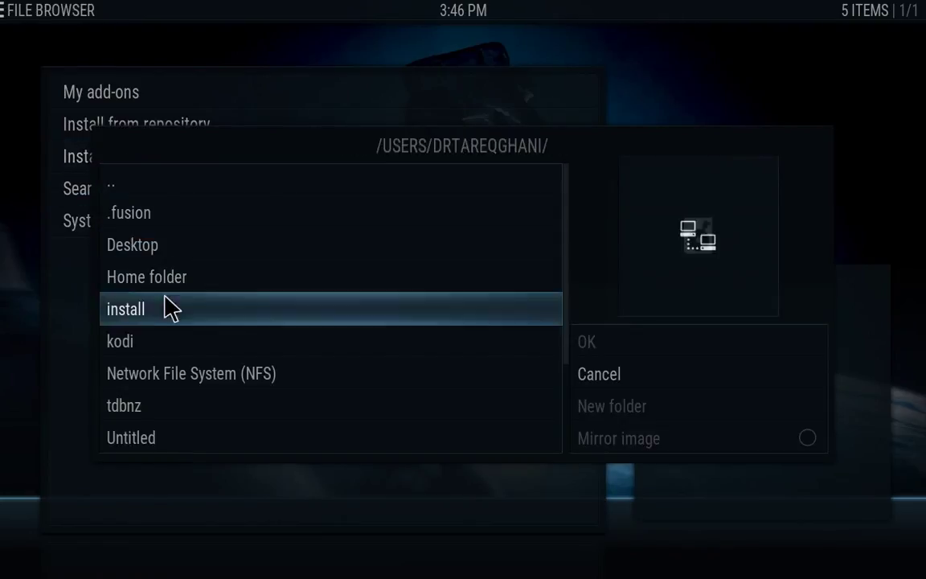
double_click(126, 309)
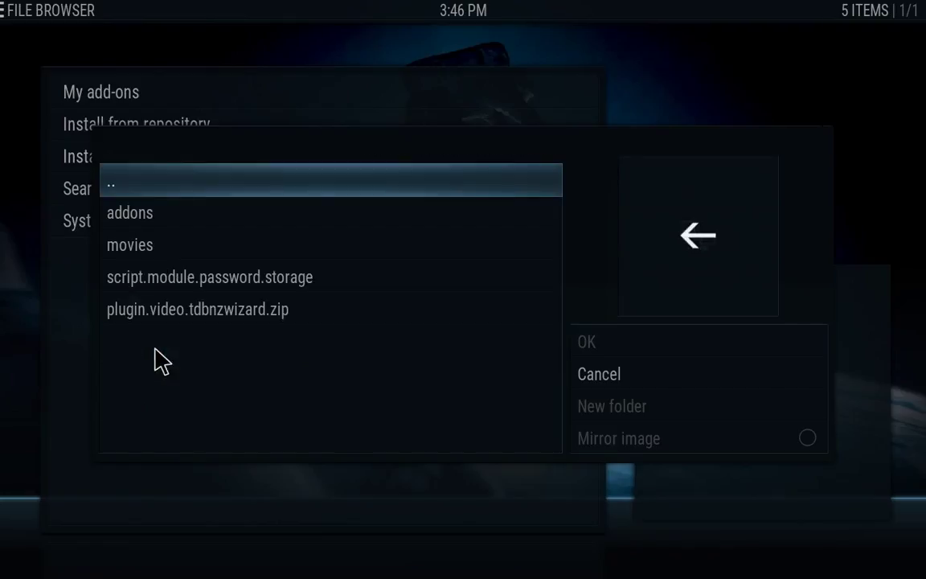
left_click(197, 309)
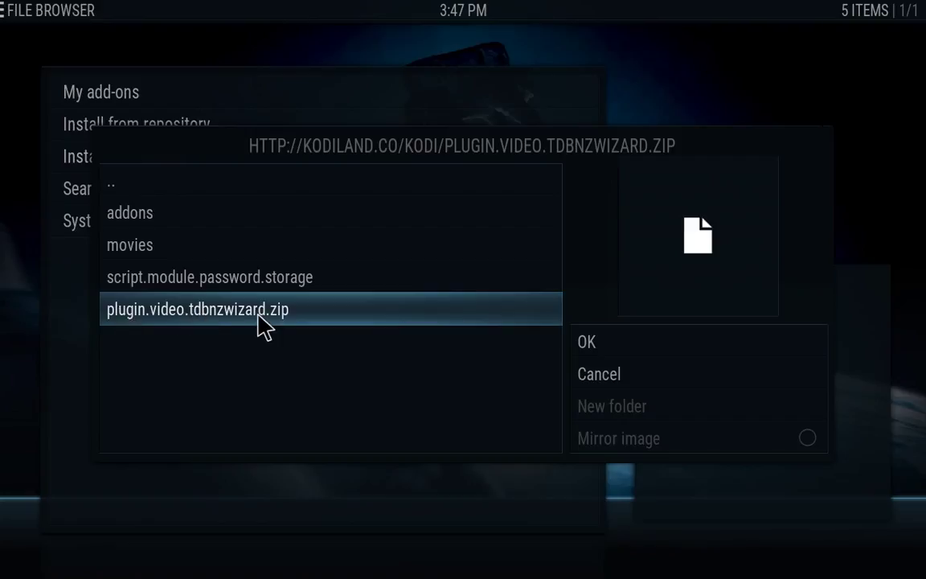
mouse_move(469, 355)
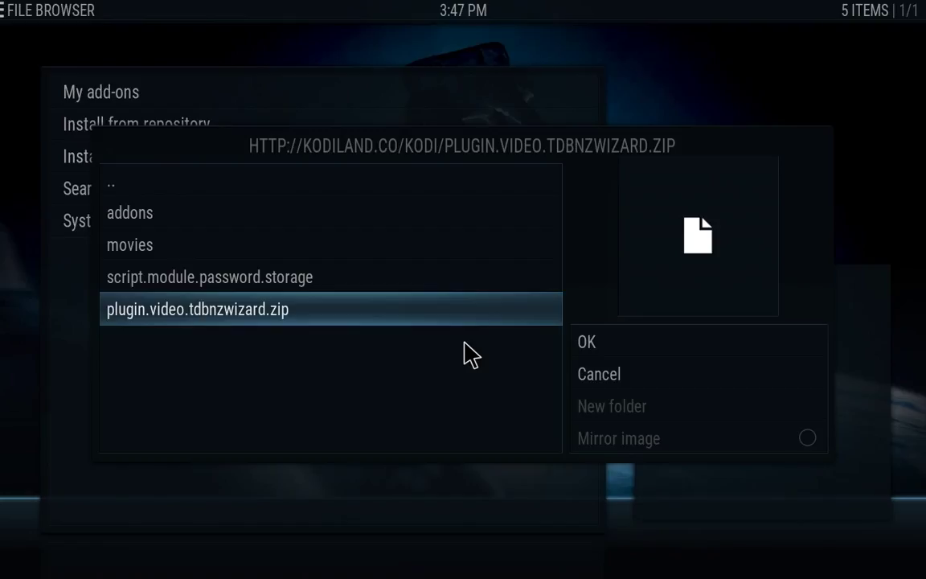
mouse_move(617, 389)
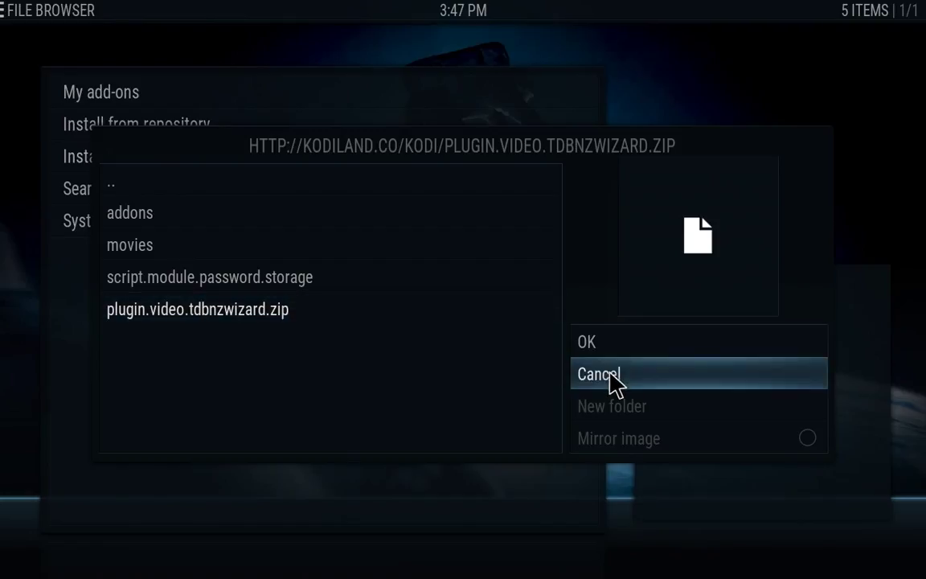
left_click(597, 374)
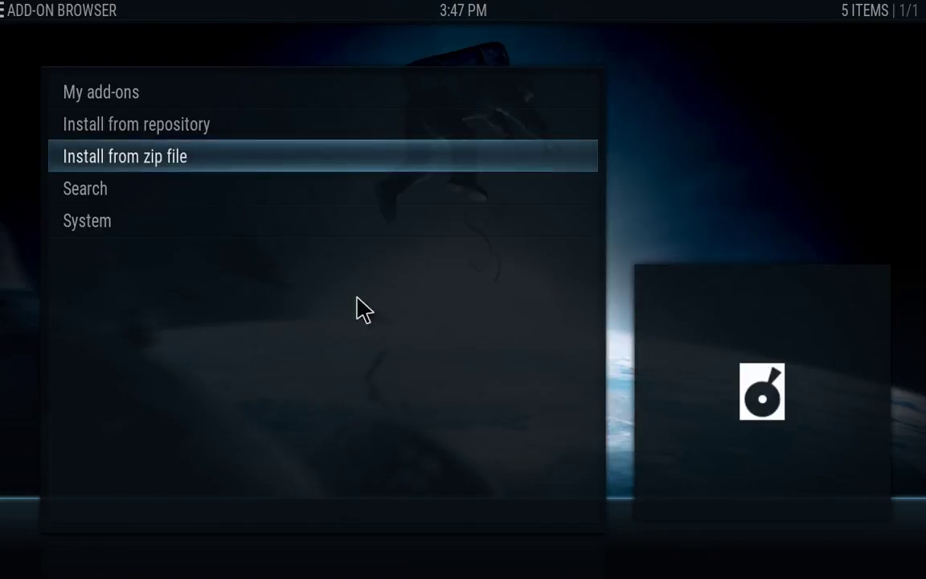
mouse_move(153, 165)
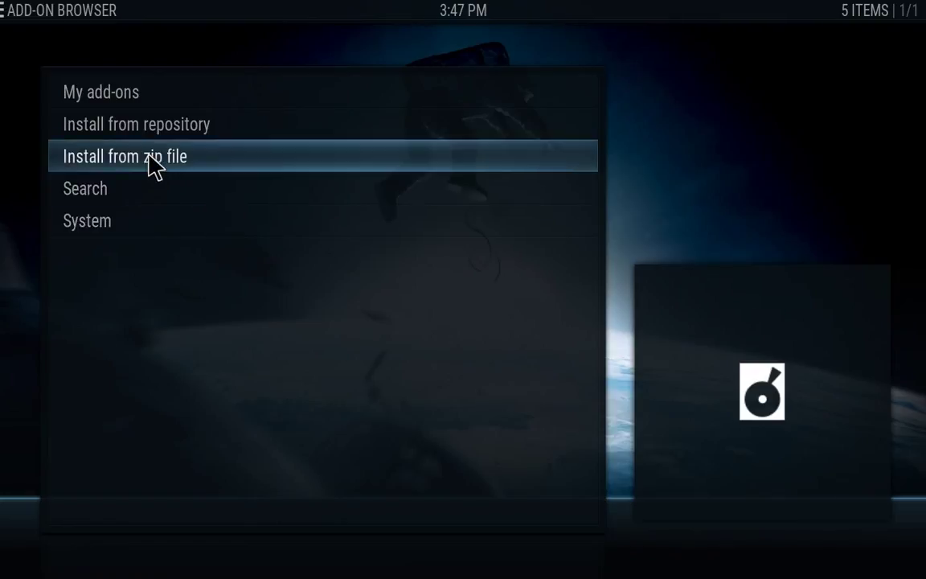
- Choose Install from zip file and open the install source listing xbmc.repo.tecboxtvguide-1.0.2.zip
left_click(125, 156)
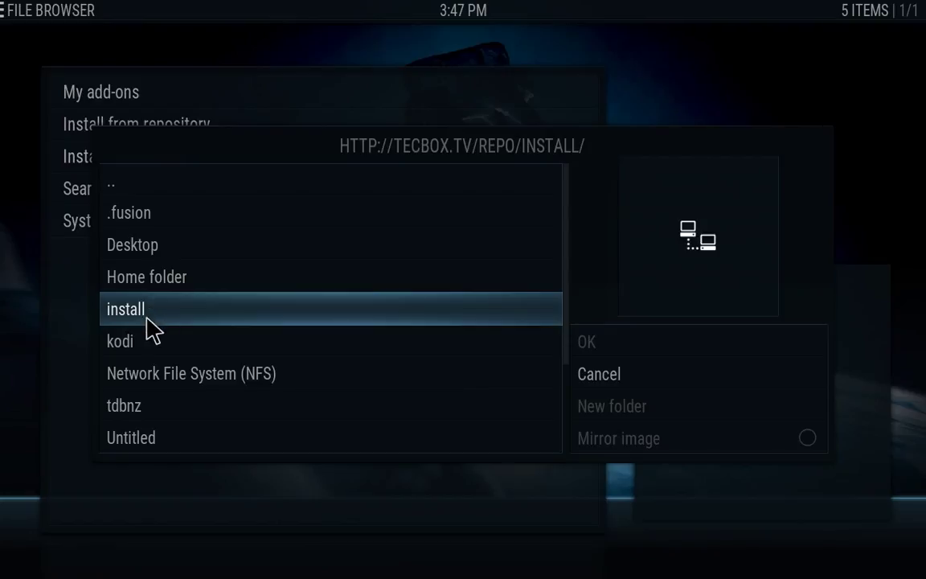
double_click(124, 309)
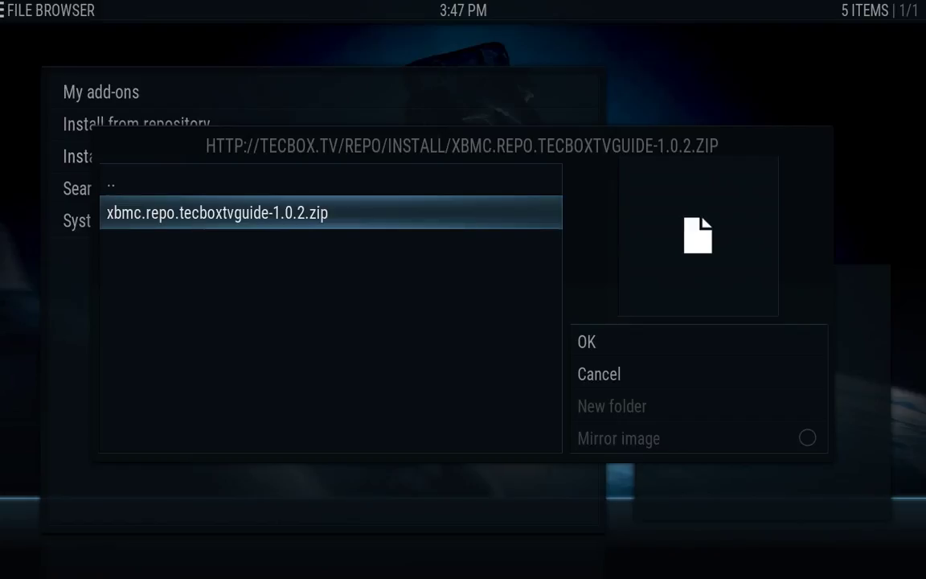
mouse_move(564, 346)
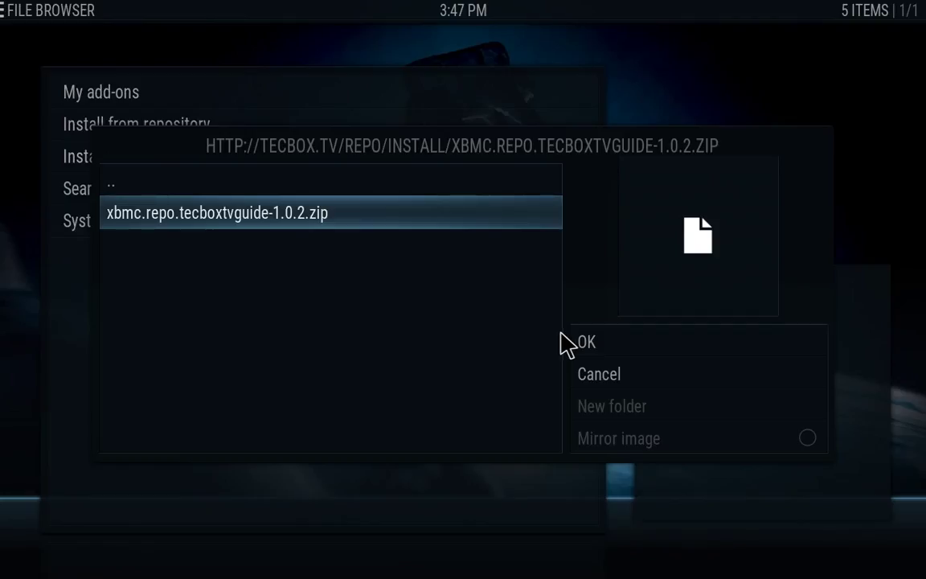
mouse_move(616, 389)
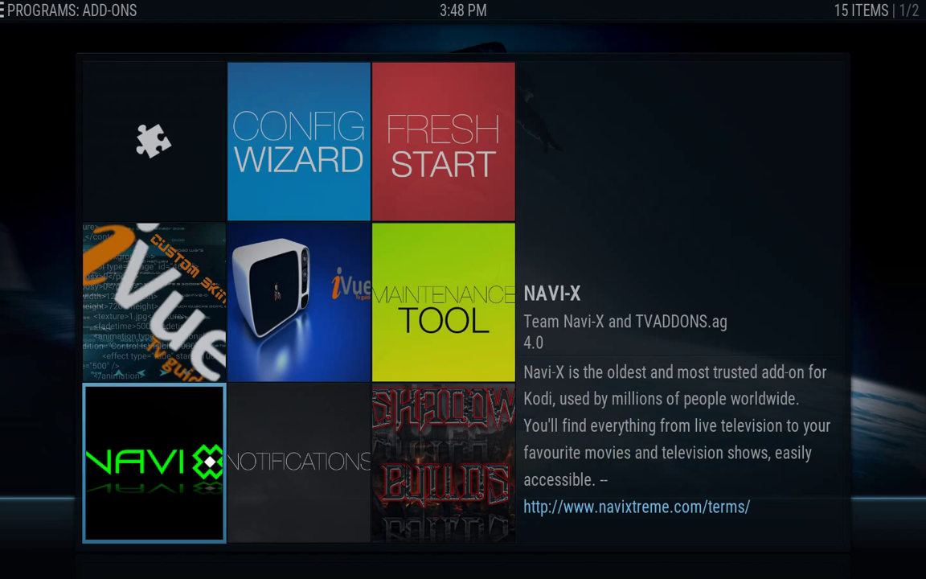
- Scroll the program add-ons down to the TDBNZ Wizard 1.0.0 tile
scroll("down", 3)
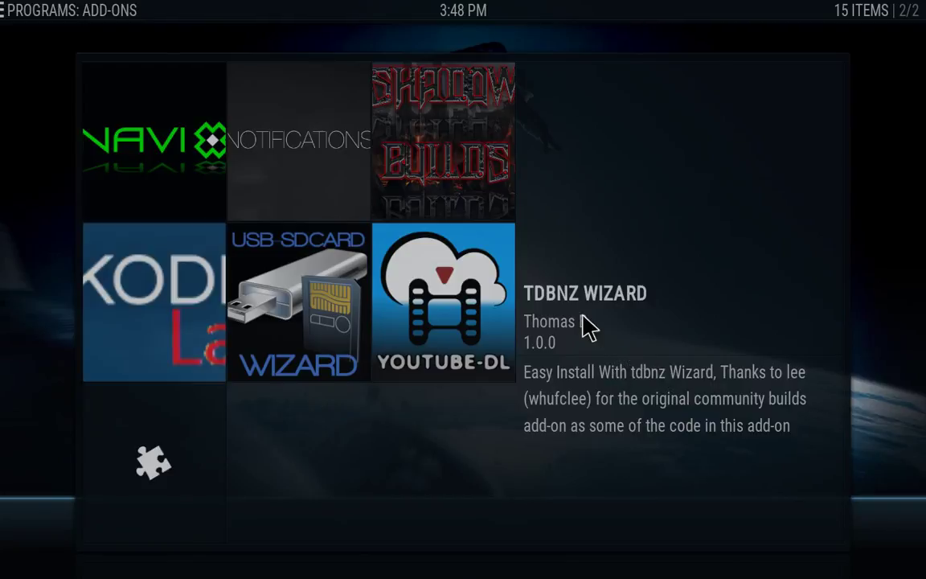
mouse_move(607, 314)
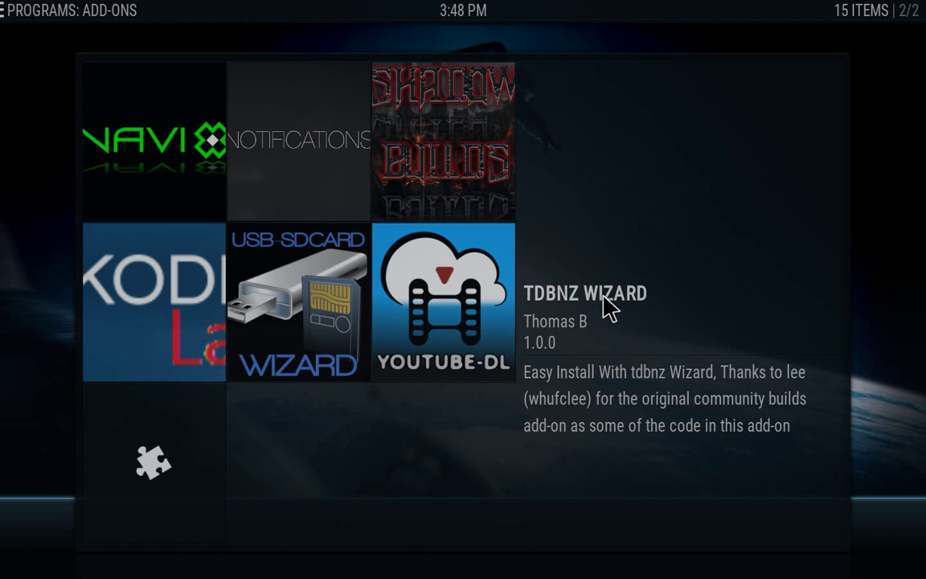
mouse_move(122, 312)
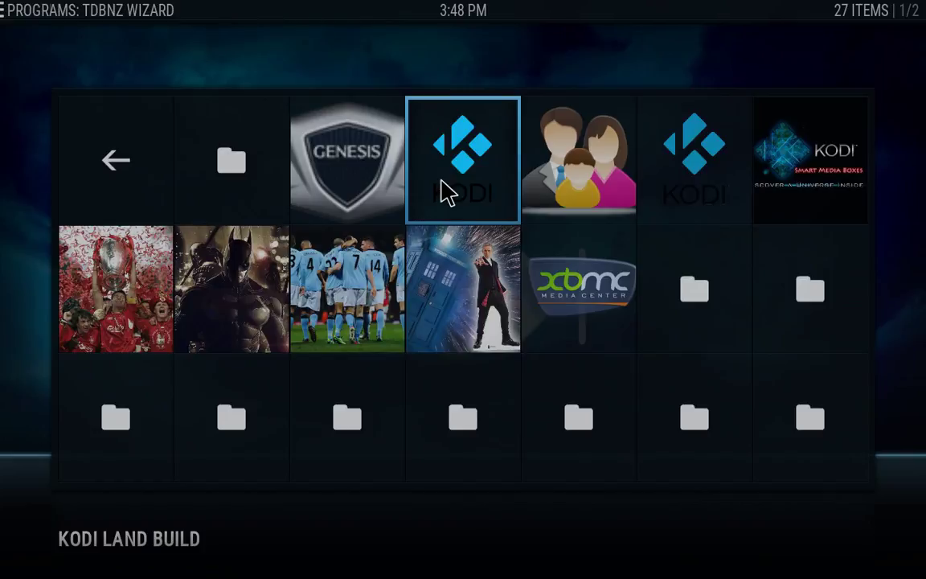
- Start the Kodi Land Build download in TDBNZ Wizard, then cancel it
left_click(462, 161)
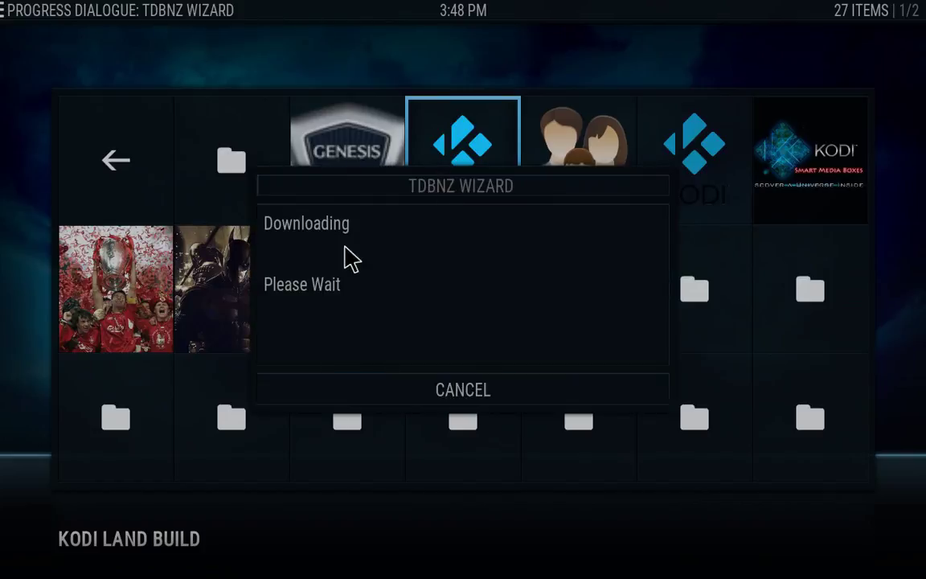
mouse_move(353, 233)
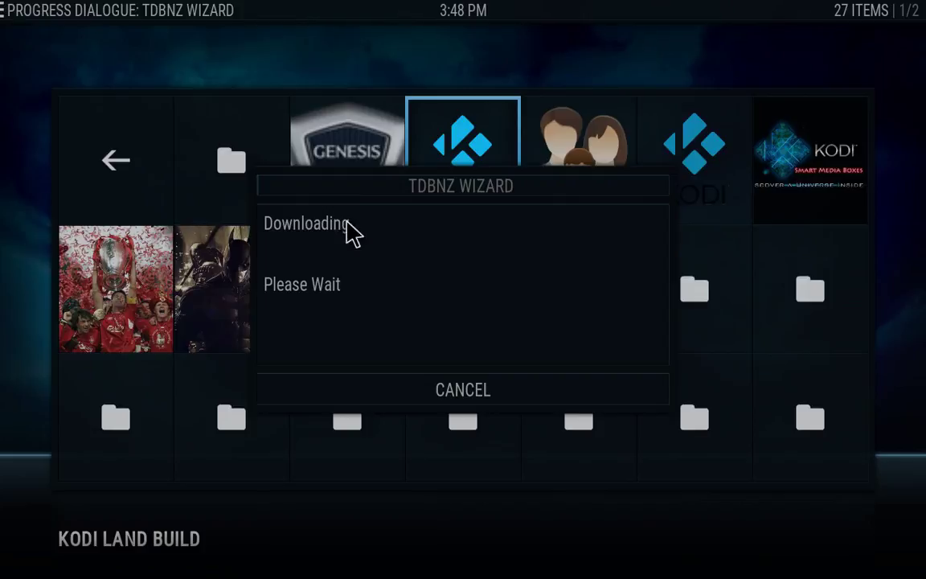
mouse_move(408, 233)
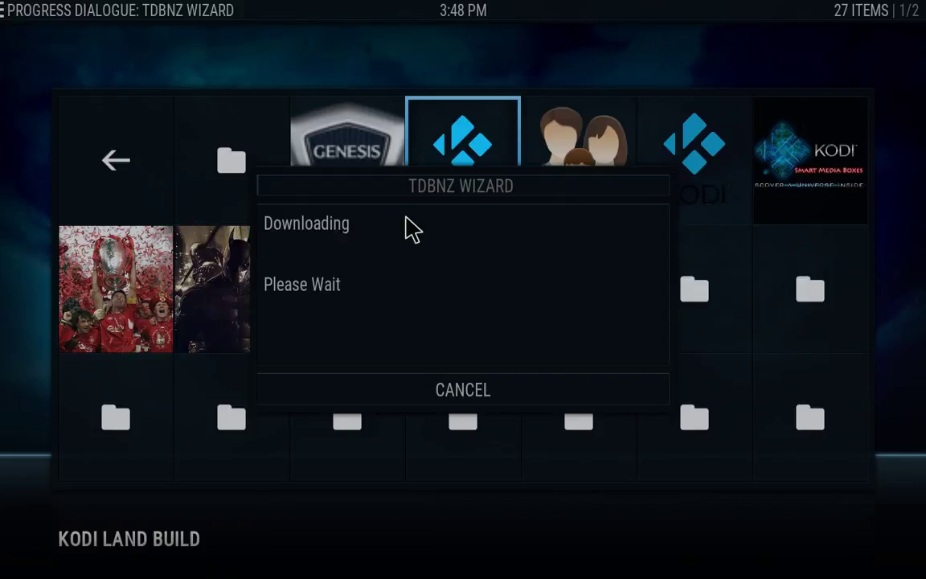
mouse_move(482, 345)
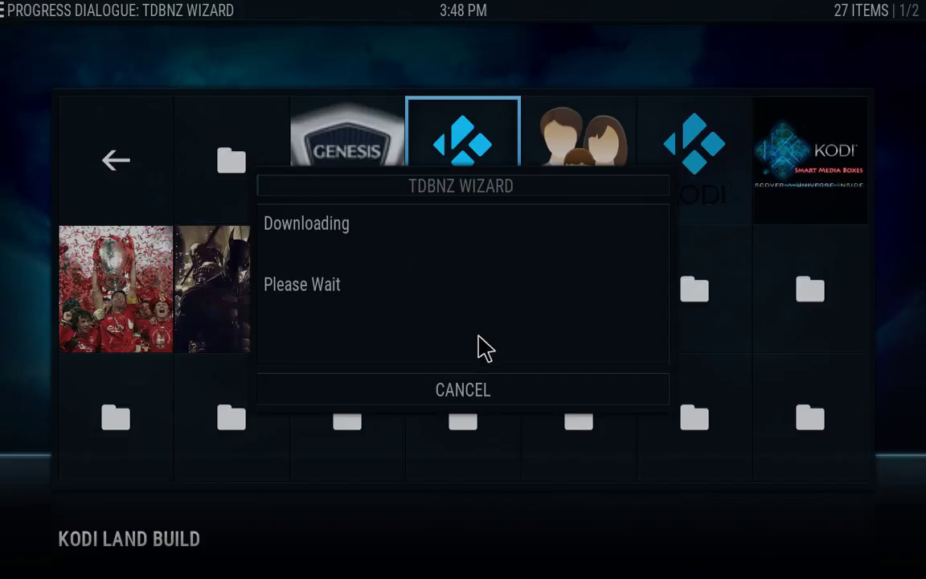
left_click(462, 390)
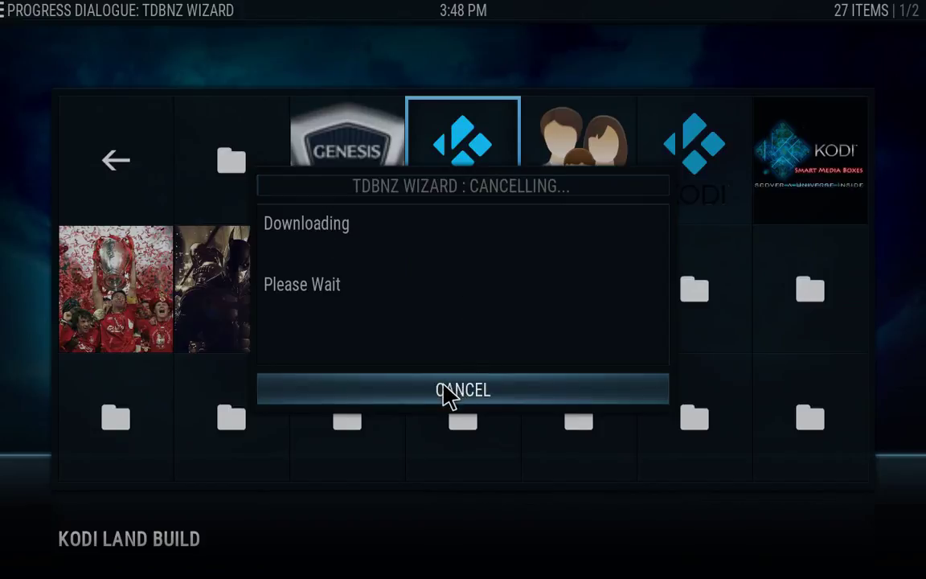
left_click(462, 389)
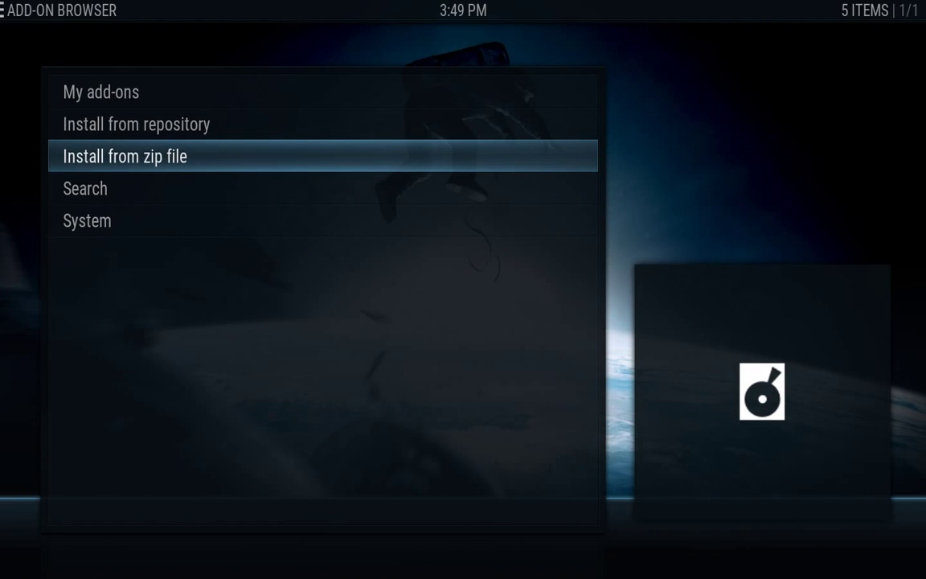
- Browse the iVue TV Guide repository's Program add-ons and open the iVue Skins info page
left_click(137, 124)
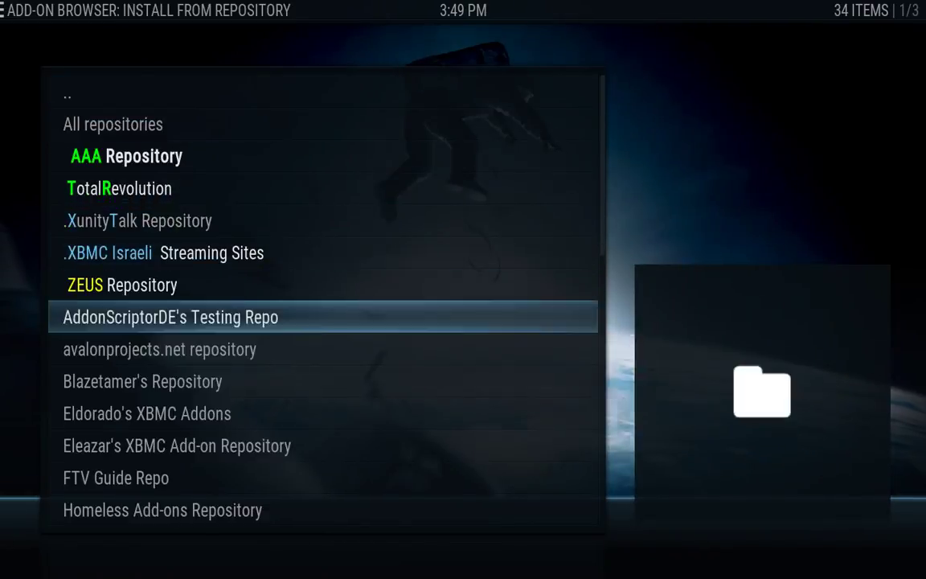
scroll("down", 3)
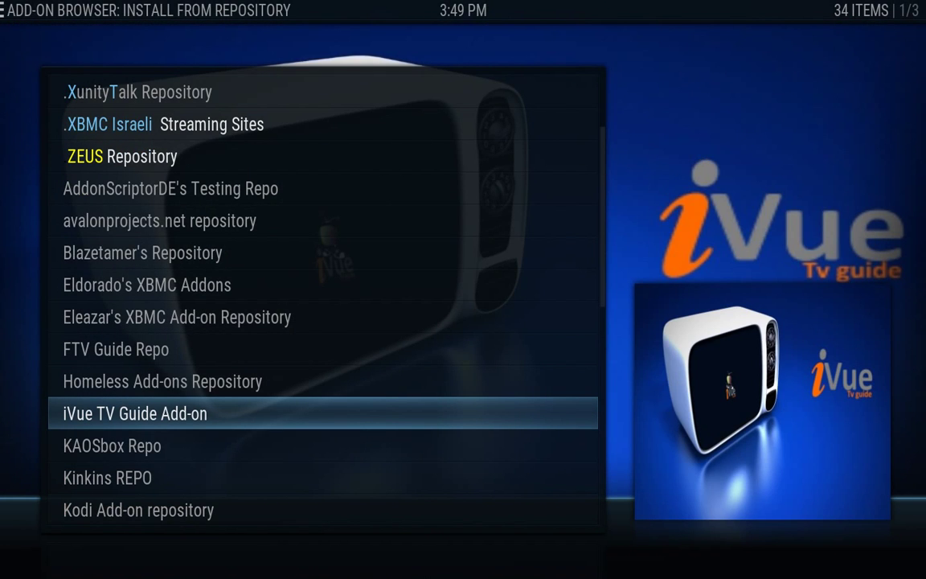
left_click(135, 413)
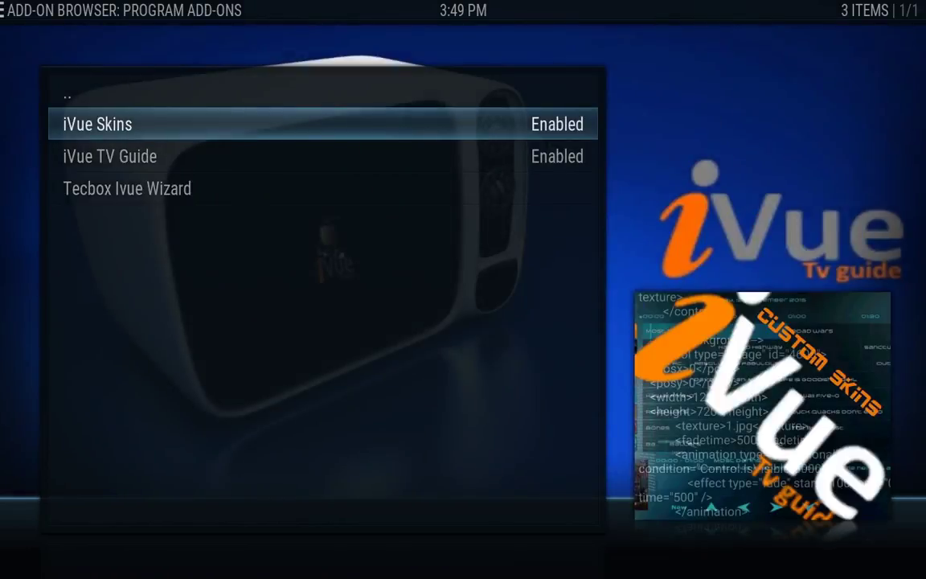
left_click(104, 124)
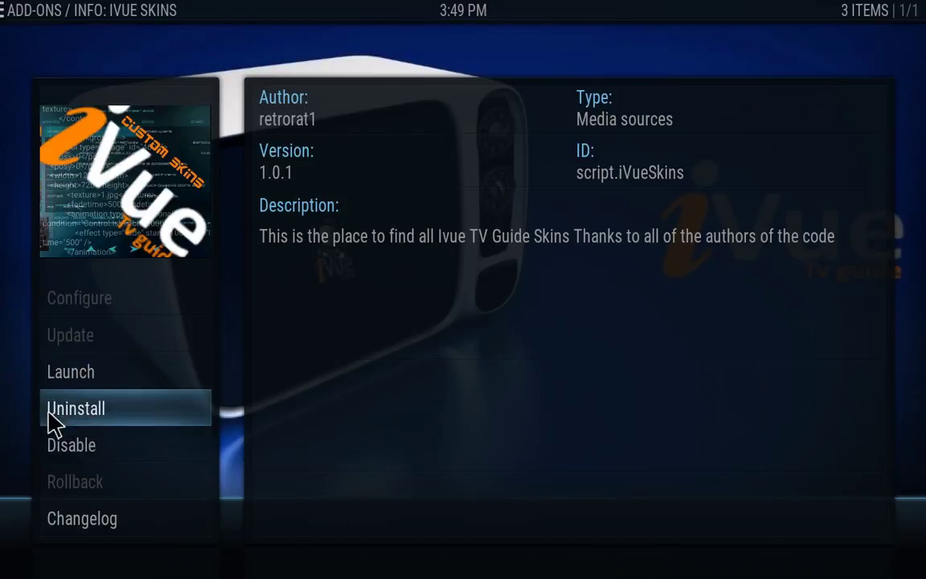
mouse_move(76, 419)
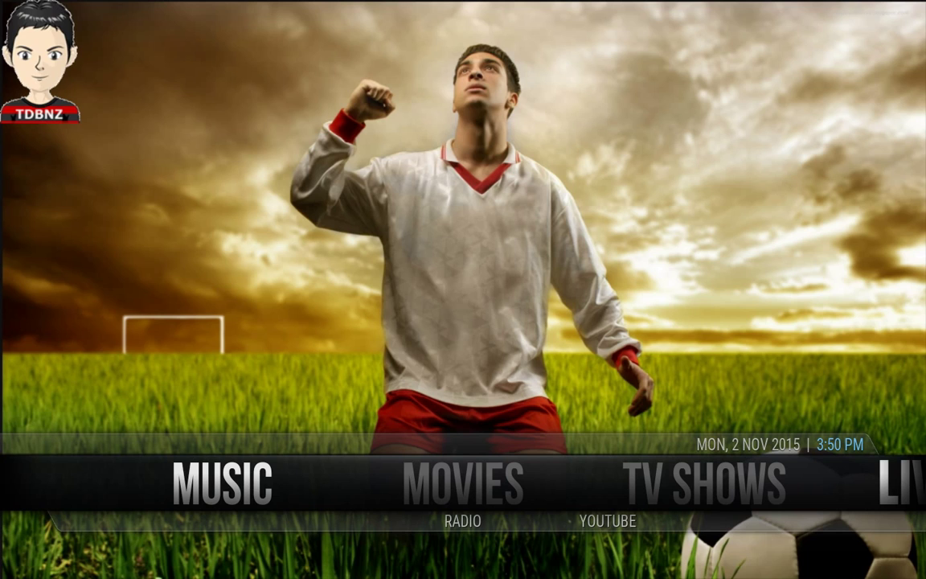
- Select MOVIES in the TDBNZ home screen's main menu bar
left_click(462, 486)
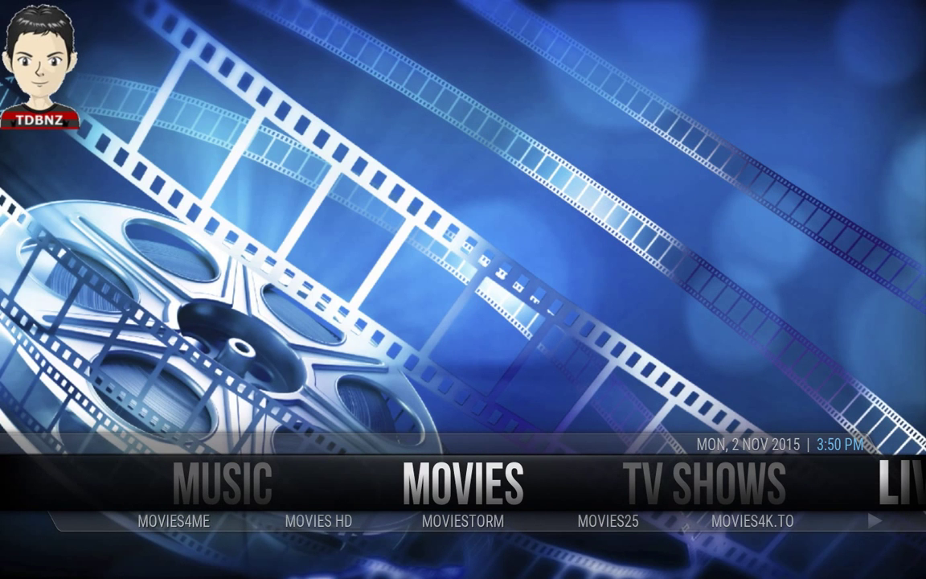